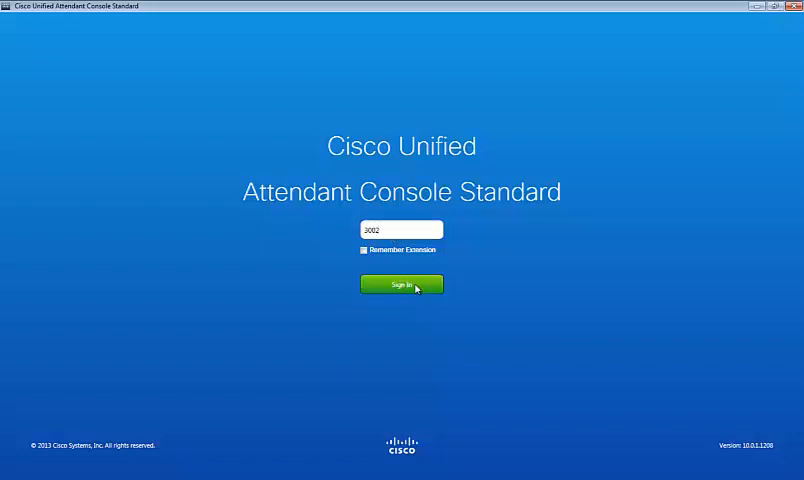
Sign in with the extension to load the console with call lines and directory.
left_click(400, 284)
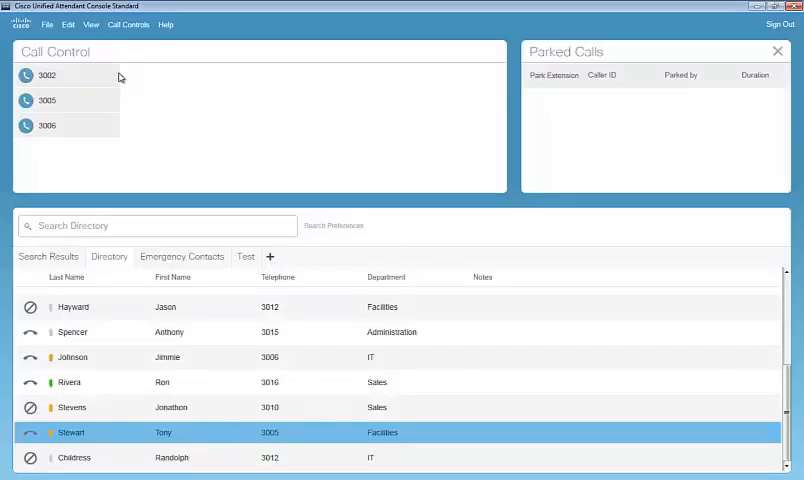
mouse_move(112, 76)
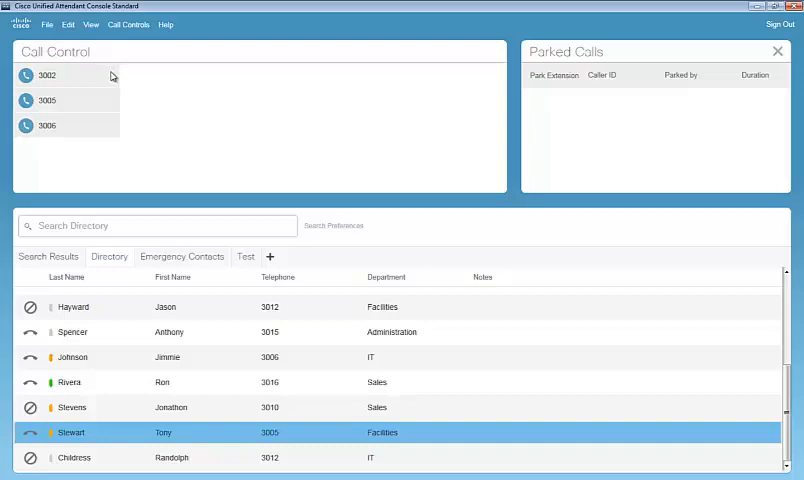
mouse_move(112, 76)
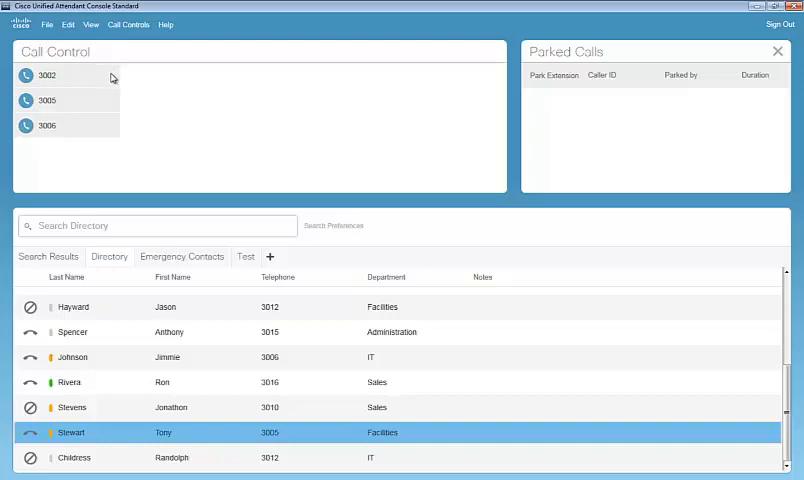
mouse_move(108, 78)
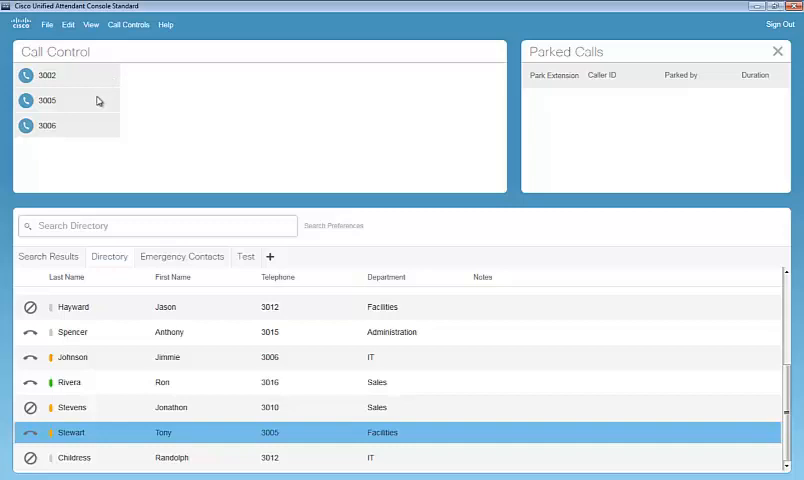
mouse_move(96, 126)
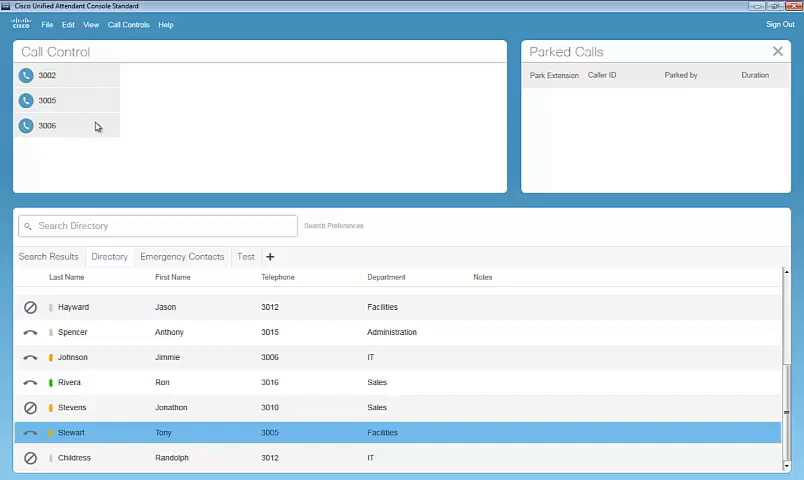
mouse_move(234, 122)
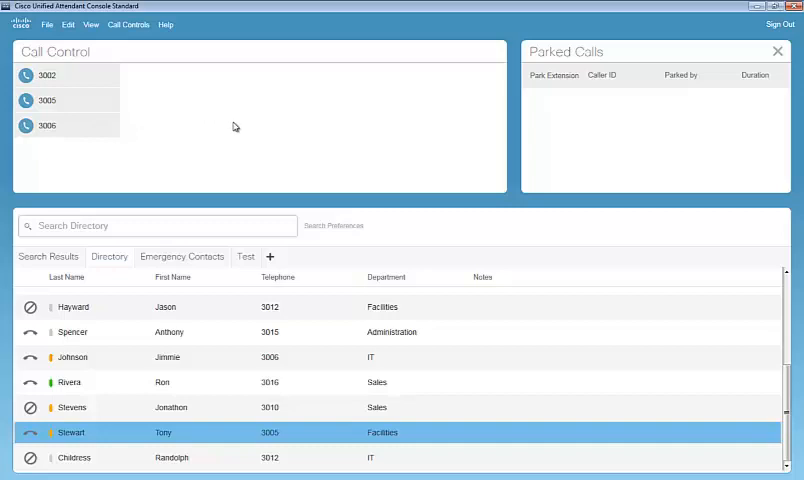
mouse_move(236, 126)
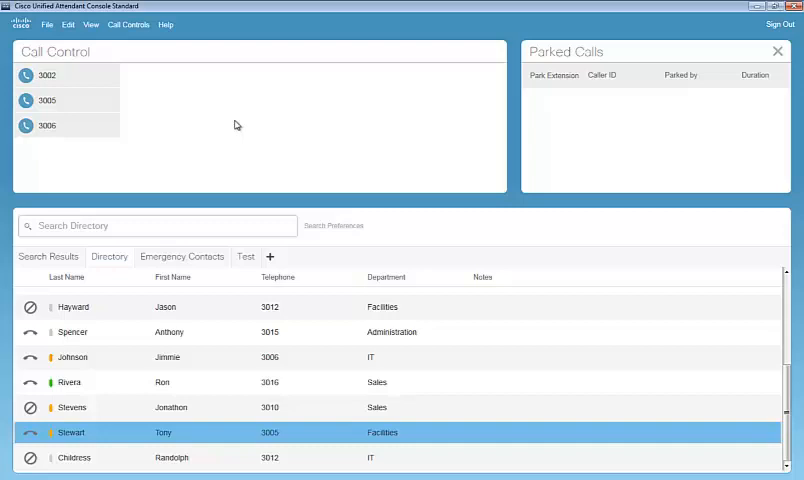
mouse_move(264, 116)
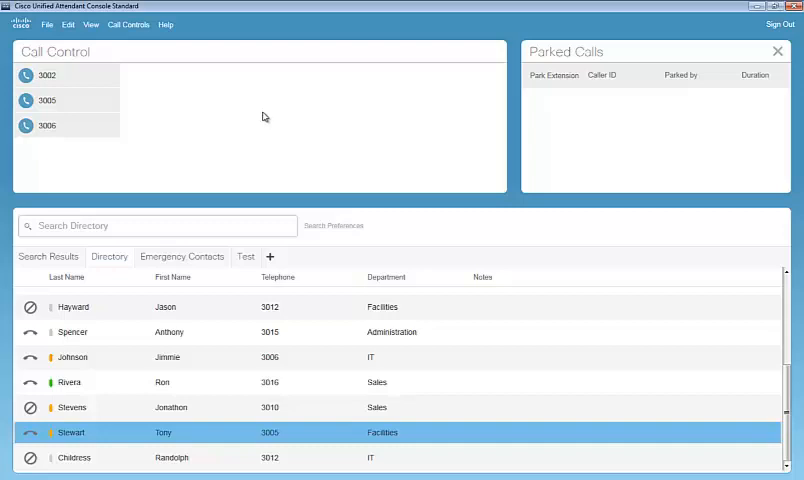
mouse_move(672, 144)
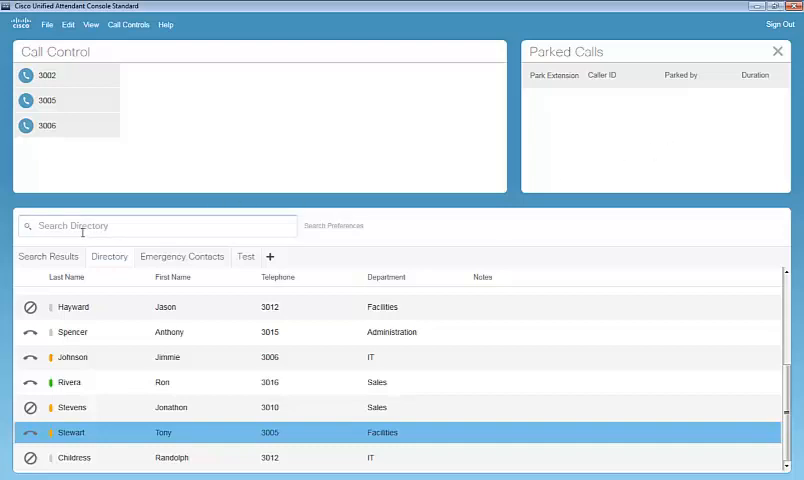
Search 'c' in the directory and clear it, then browse Emergency Contacts and the Test list.
type("c")
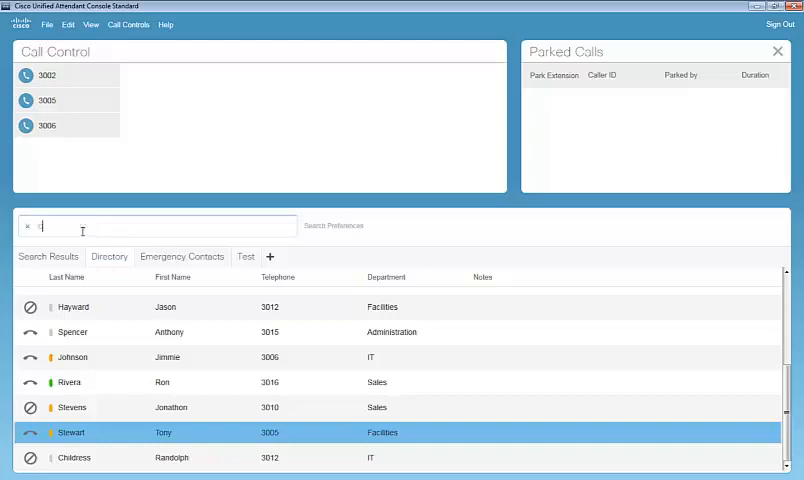
left_click(28, 224)
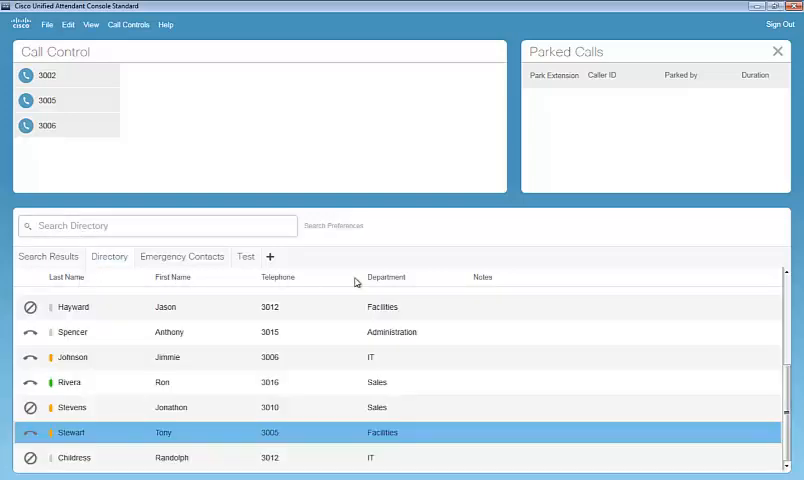
left_click(180, 256)
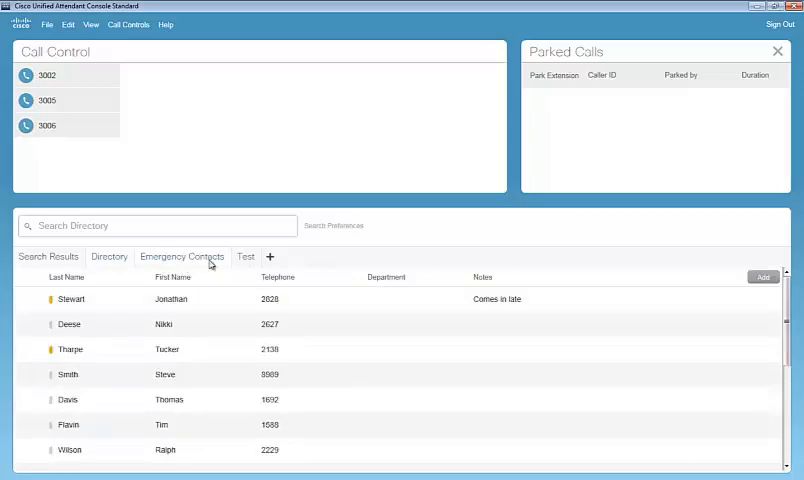
left_click(244, 256)
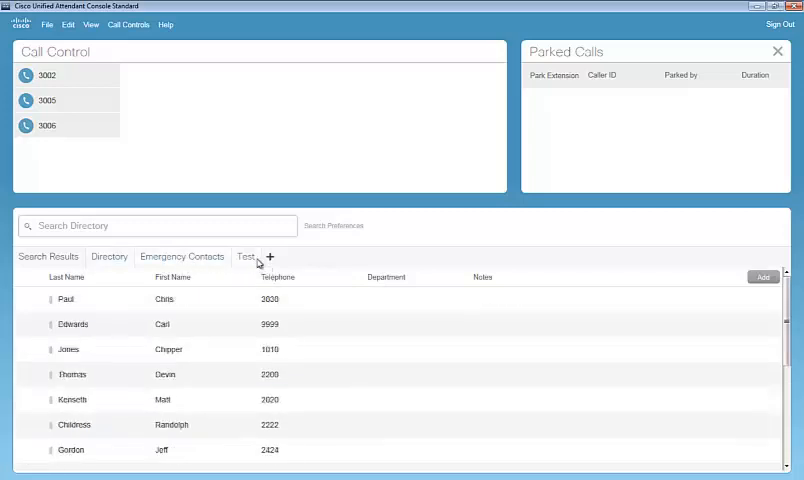
mouse_move(268, 256)
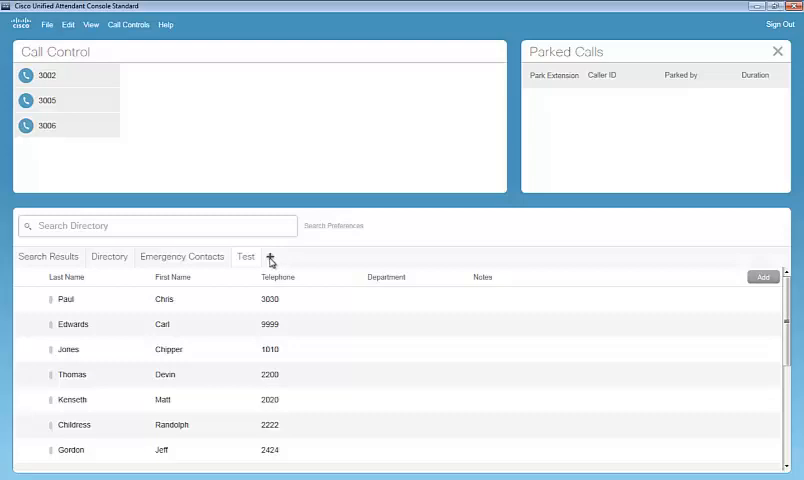
mouse_move(272, 262)
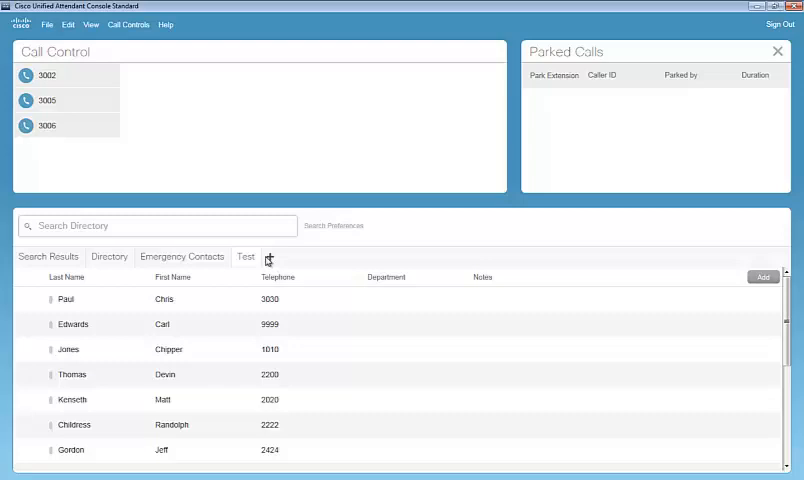
mouse_move(292, 264)
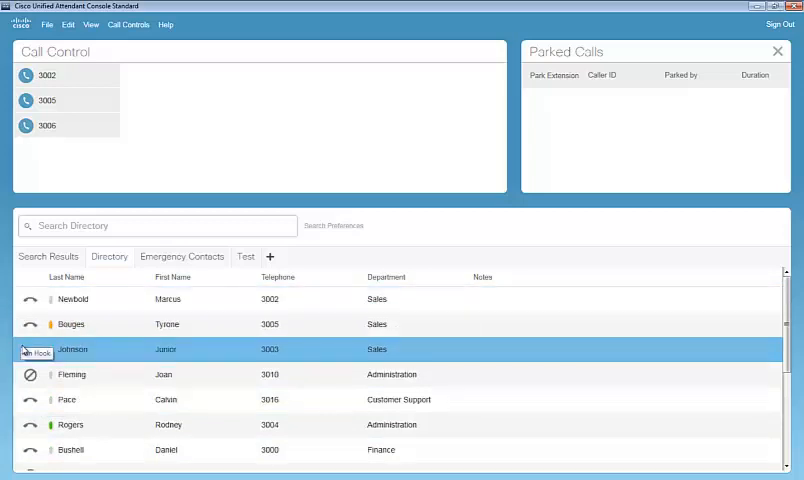
Select a contact in the main Directory list and bring up the File menu.
left_click(68, 400)
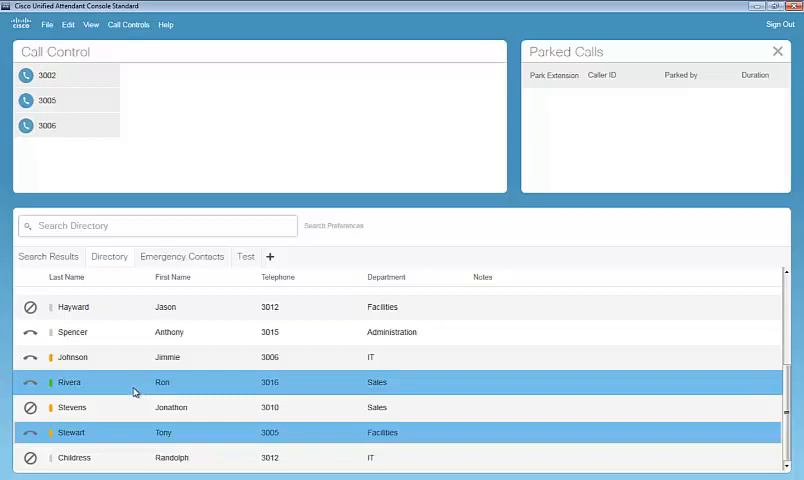
mouse_move(128, 392)
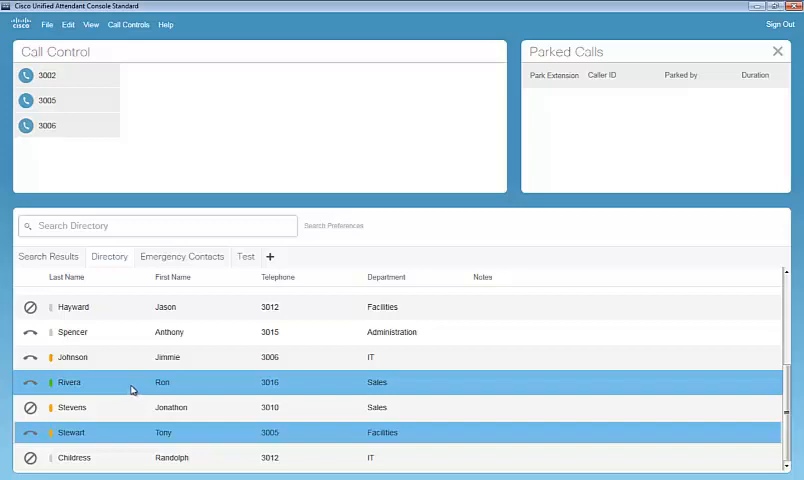
mouse_move(134, 392)
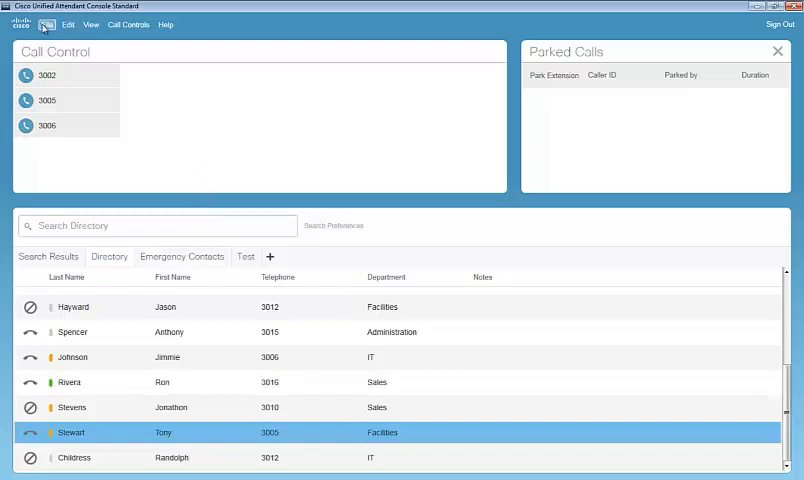
left_click(48, 24)
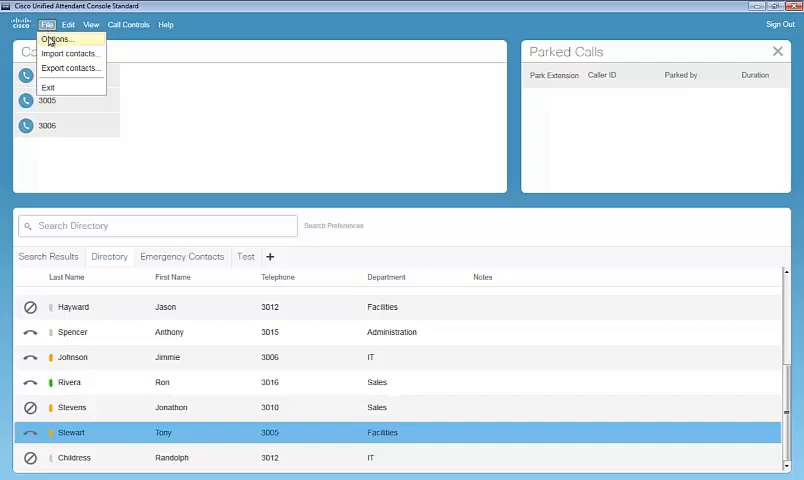
In File > Options, view the Presence settings and then the Import / Export CSV settings.
left_click(56, 40)
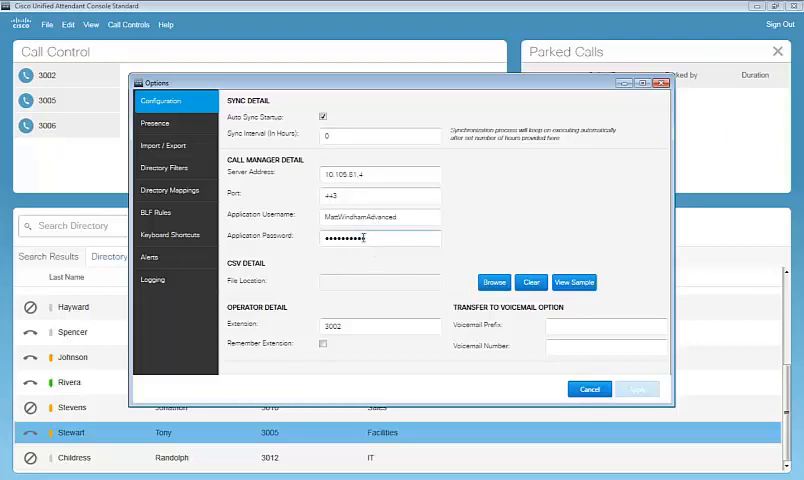
left_click(156, 122)
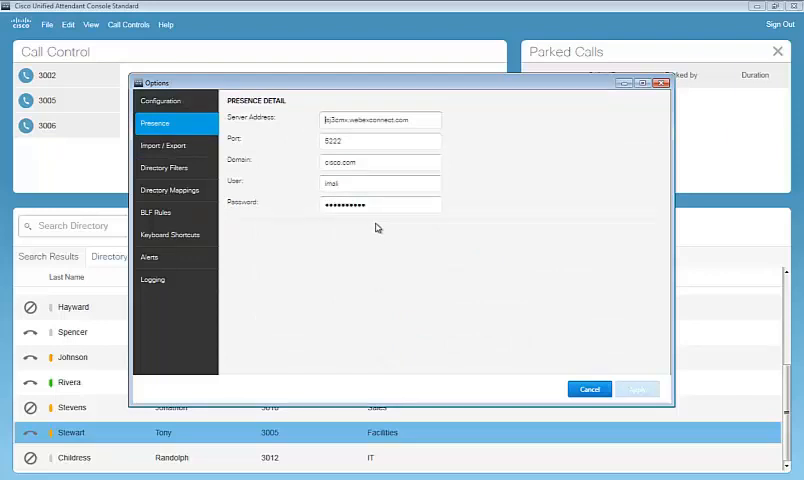
mouse_move(424, 118)
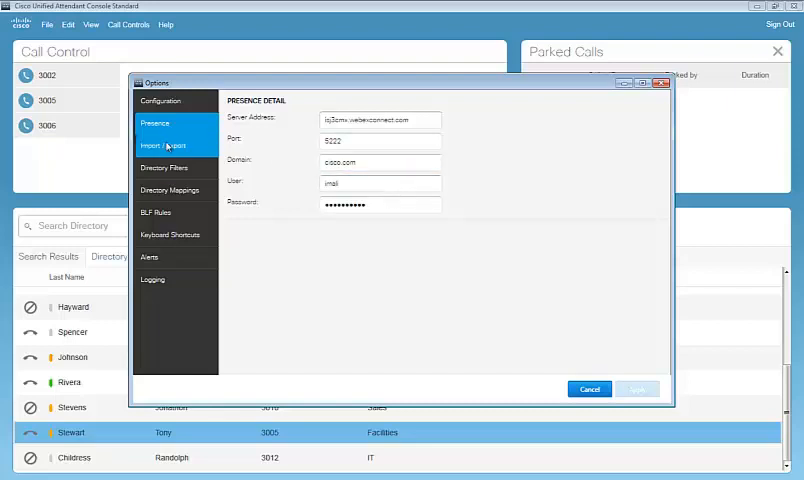
left_click(168, 144)
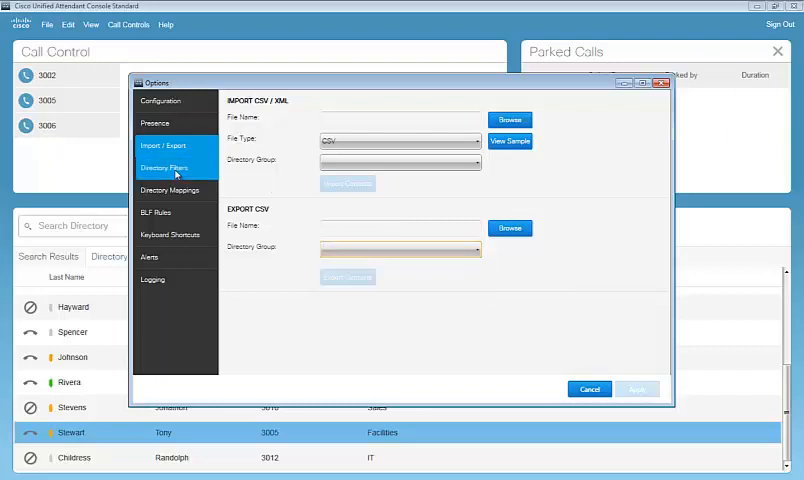
In Directory Filters, set a Telephone filter with the Begins With condition for value 30.
left_click(164, 168)
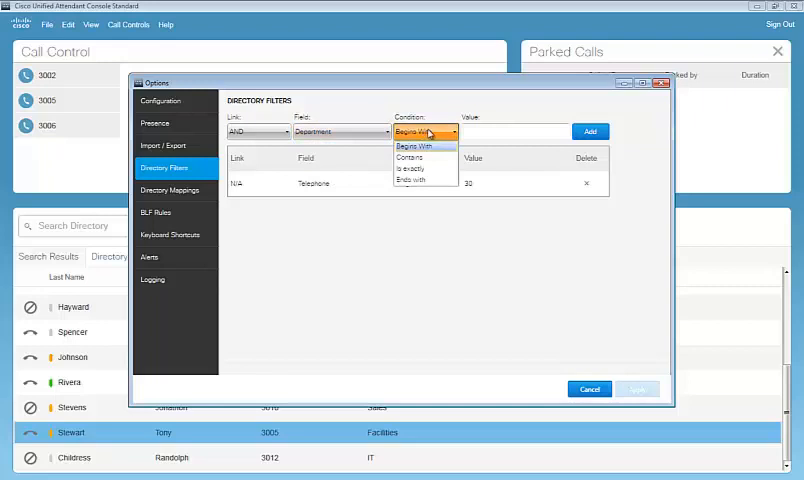
left_click(414, 144)
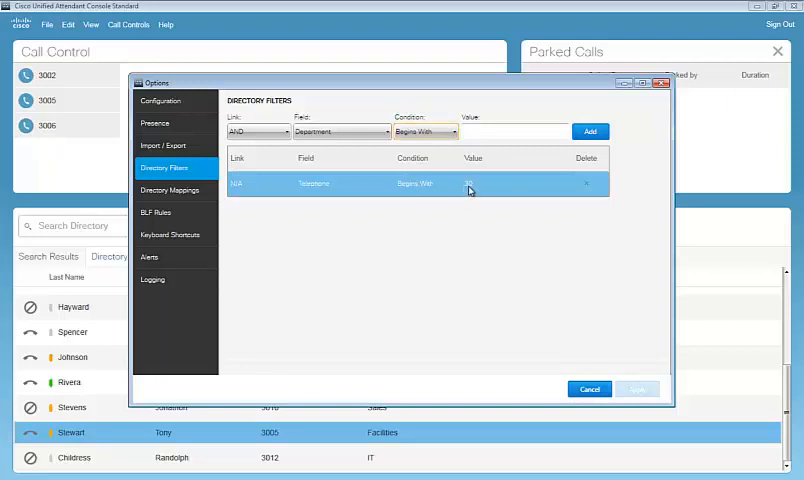
mouse_move(450, 192)
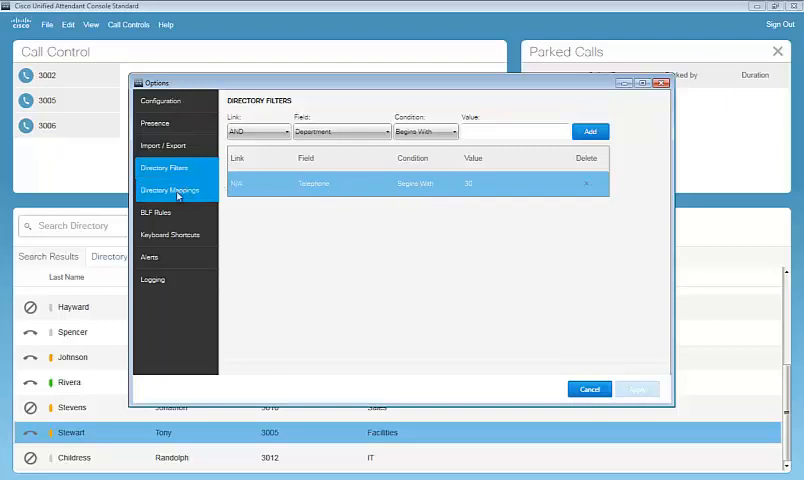
Review Directory Mappings, BLF Rules, Alerts and Logging pages, then cancel the Options dialog.
left_click(170, 190)
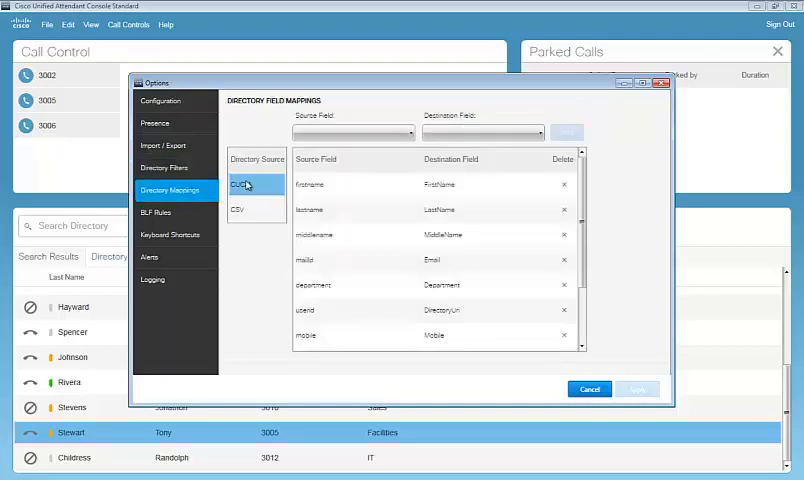
left_click(238, 208)
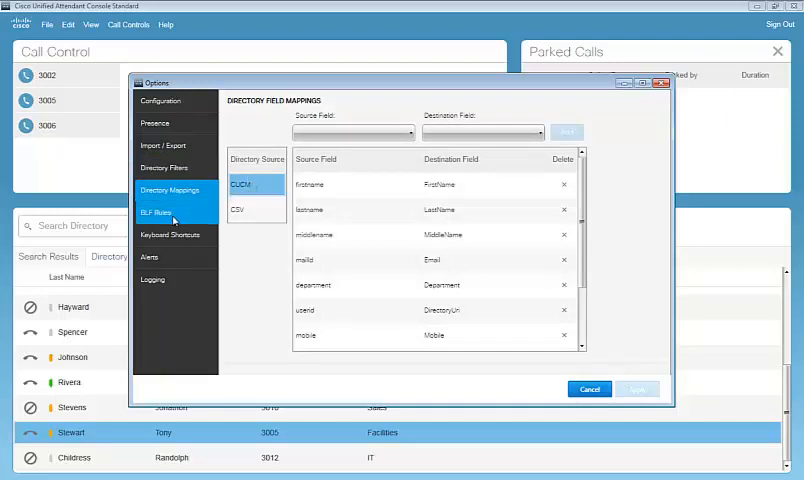
left_click(156, 212)
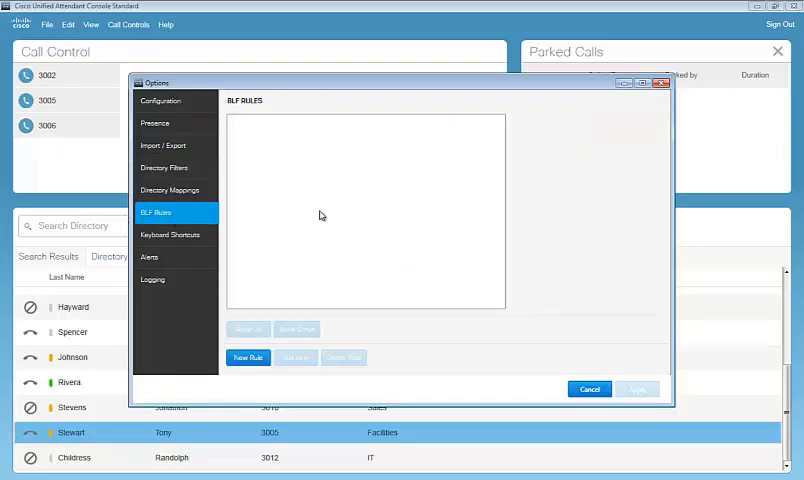
mouse_move(314, 162)
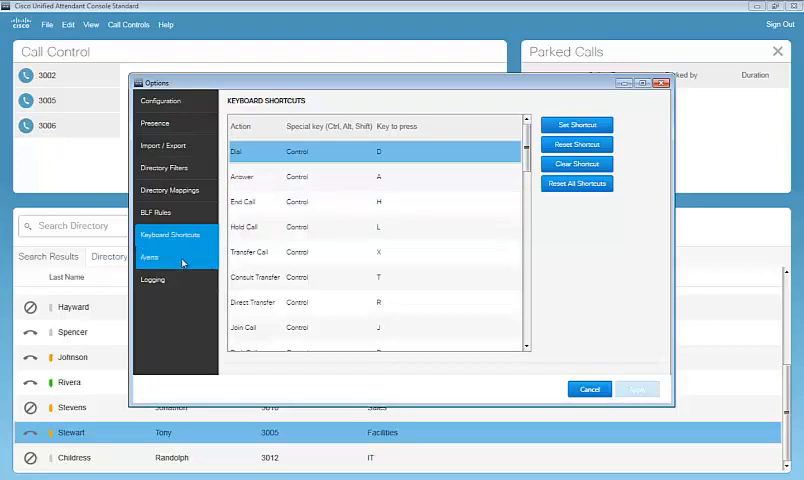
left_click(148, 256)
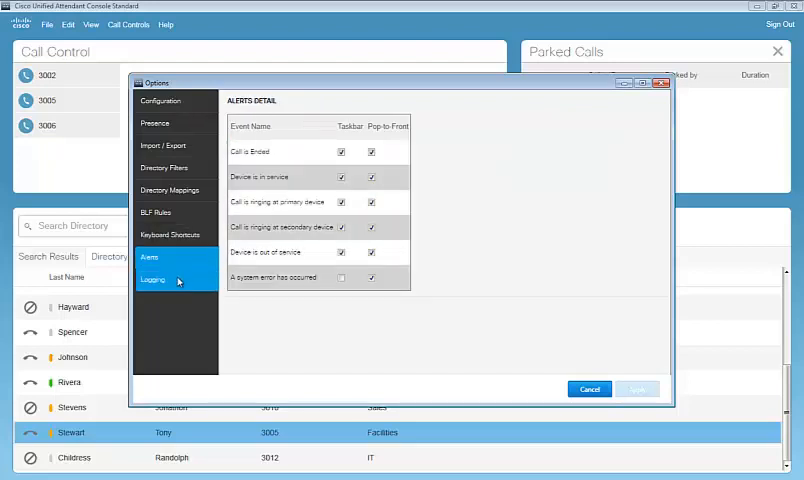
left_click(152, 280)
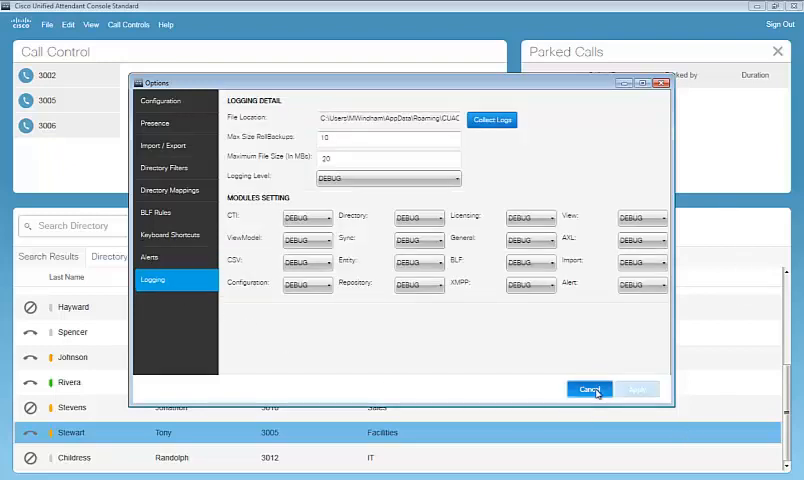
left_click(588, 388)
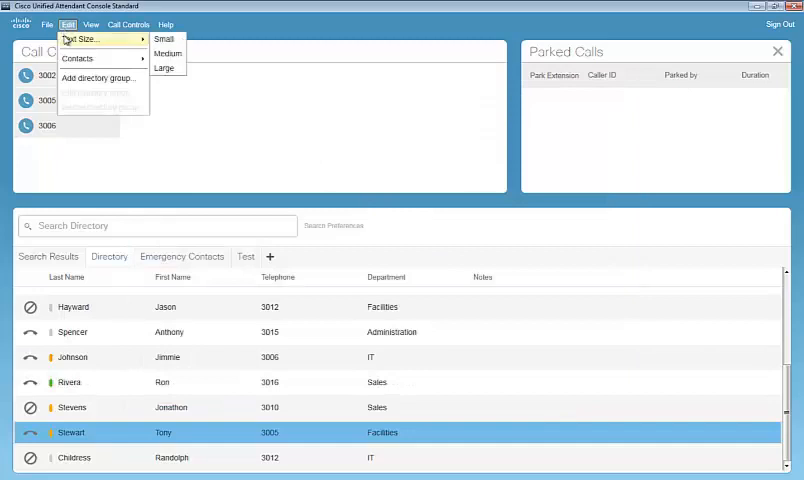
mouse_move(164, 40)
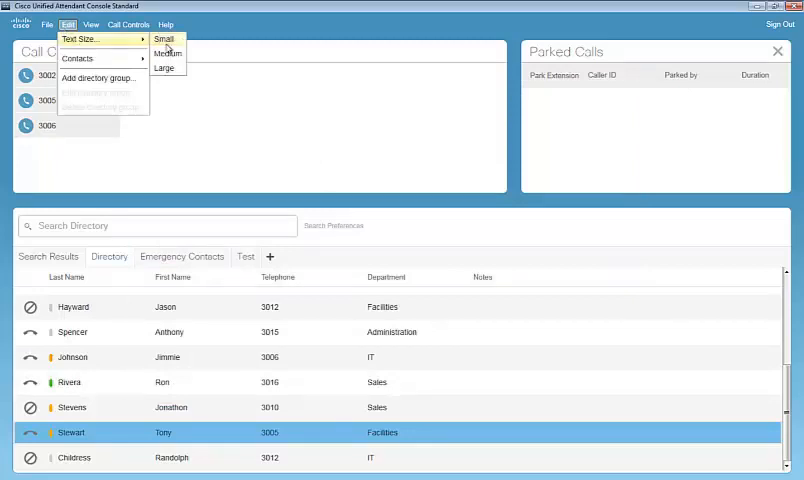
left_click(164, 68)
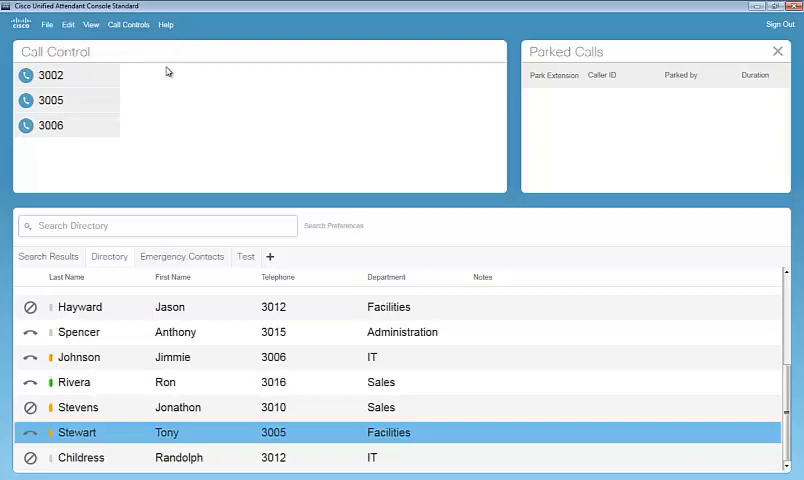
left_click(68, 24)
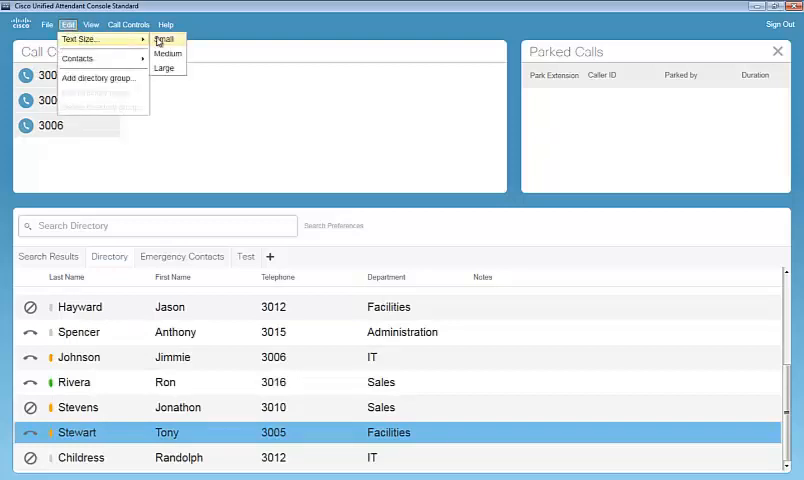
left_click(90, 24)
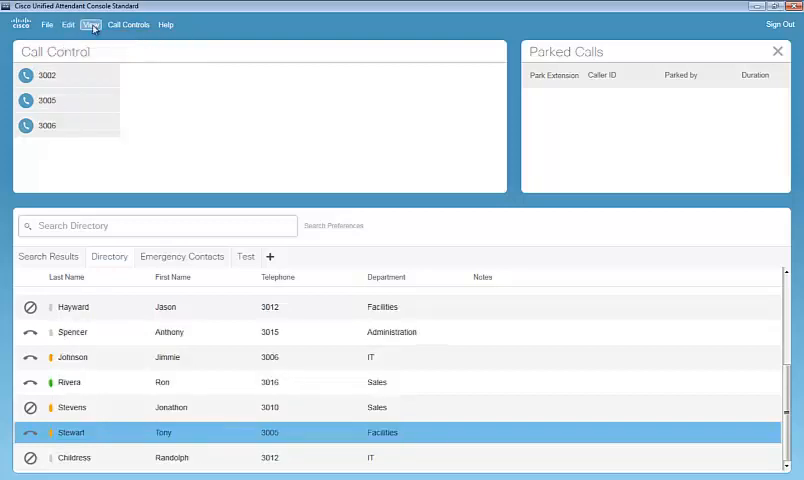
left_click(90, 24)
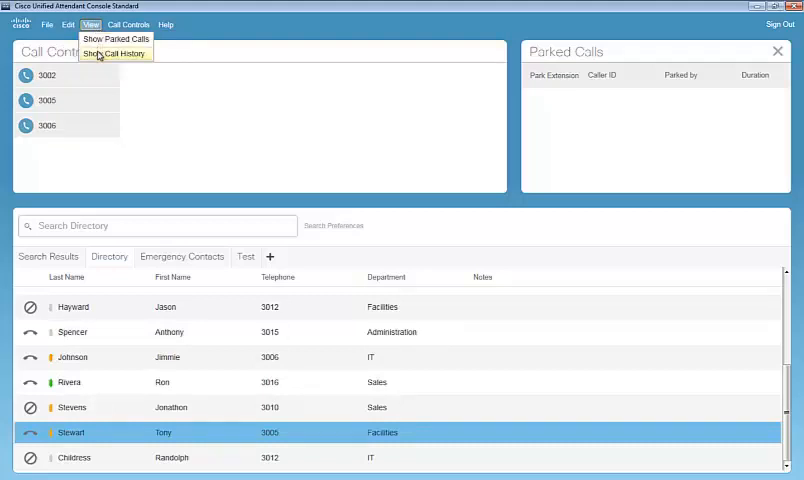
left_click(114, 52)
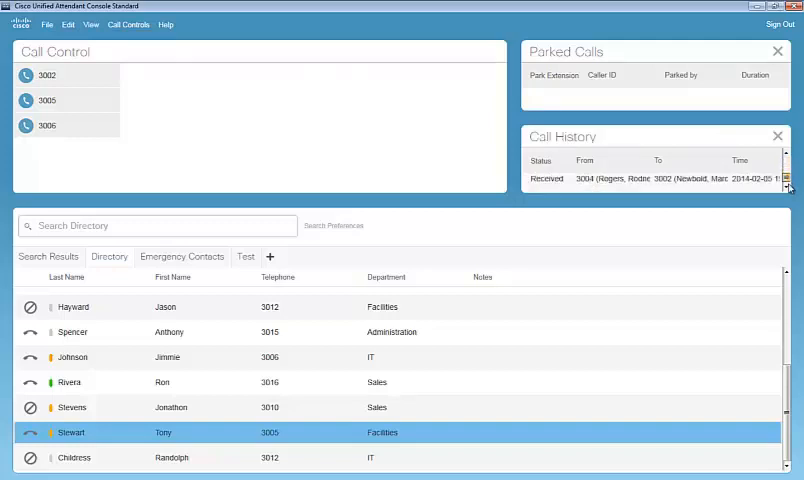
left_click(778, 136)
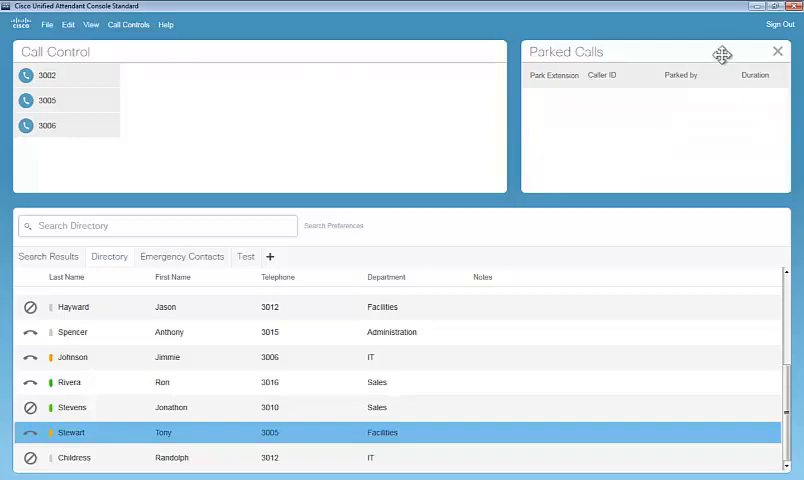
mouse_move(196, 44)
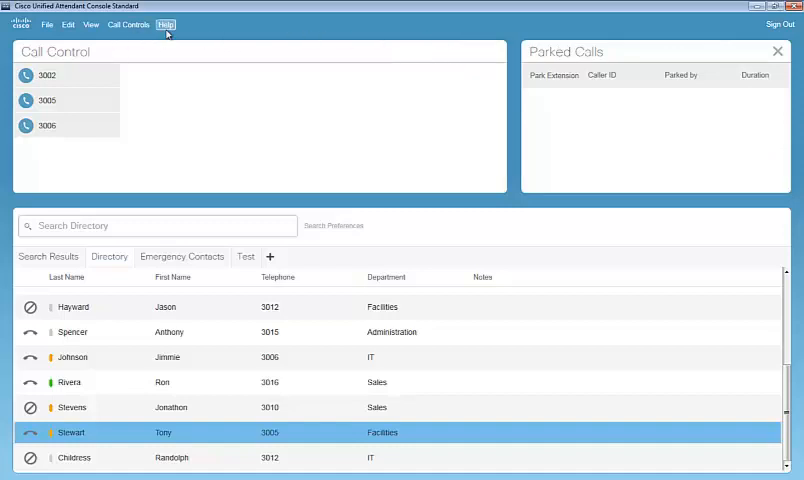
left_click(166, 24)
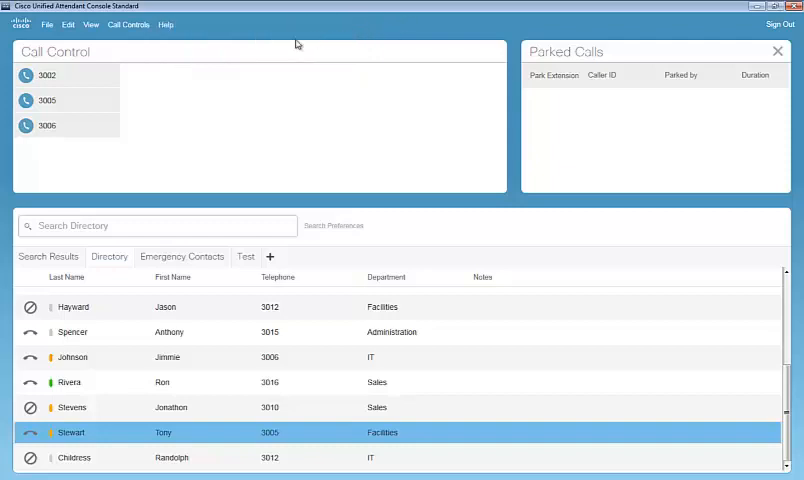
mouse_move(182, 100)
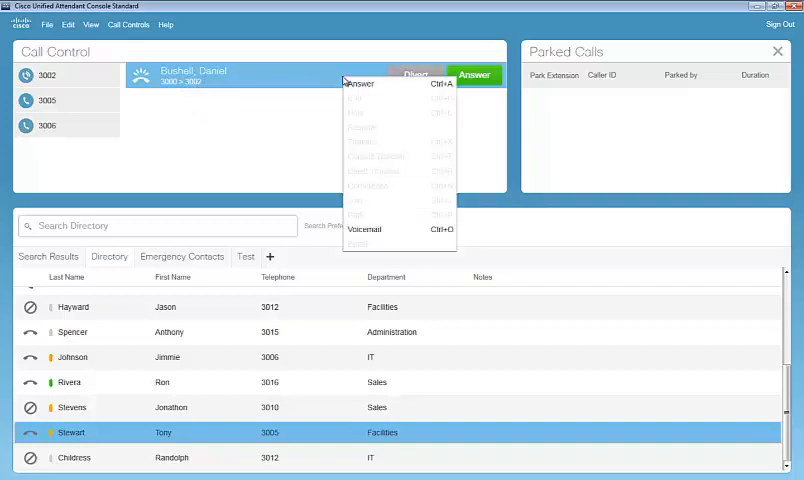
mouse_move(364, 84)
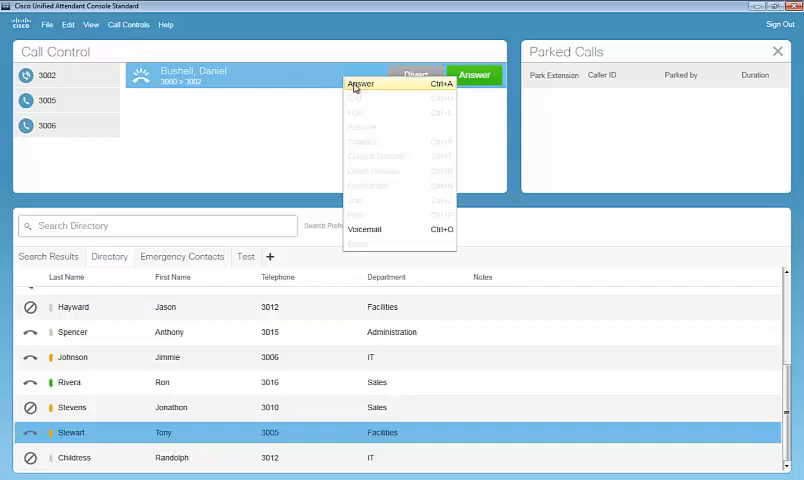
mouse_move(478, 80)
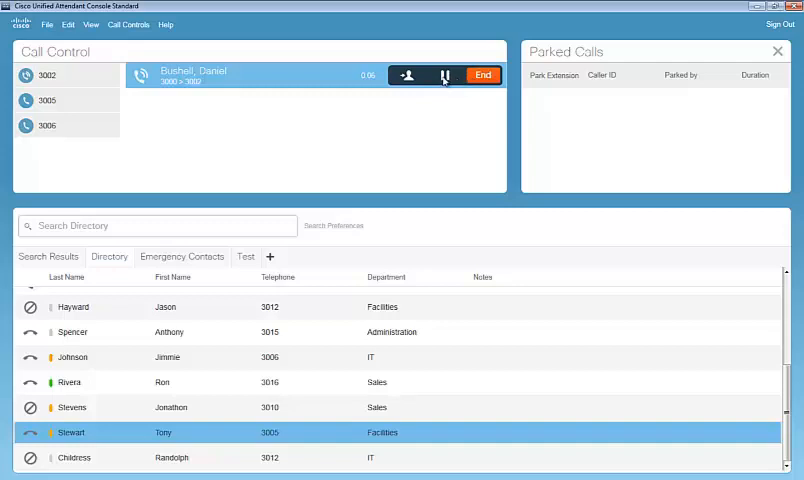
left_click(444, 76)
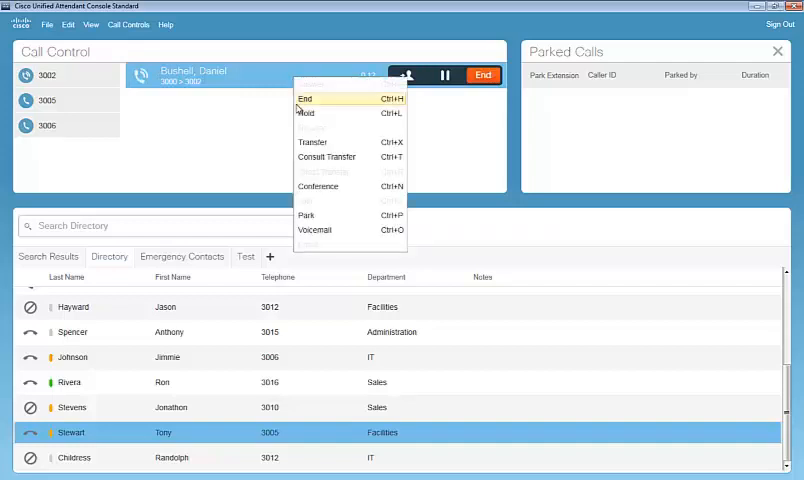
mouse_move(306, 112)
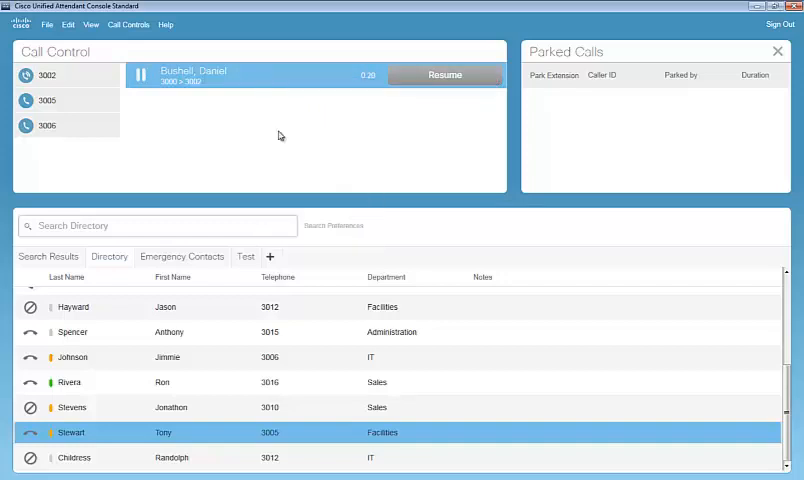
left_click(444, 74)
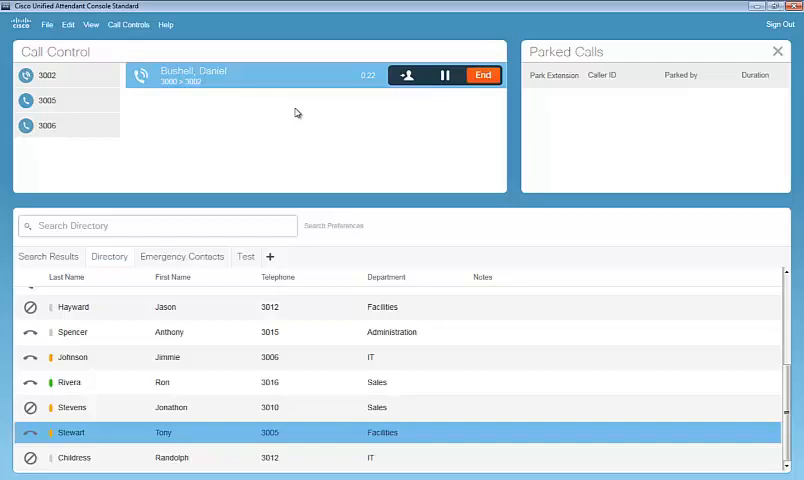
mouse_move(270, 76)
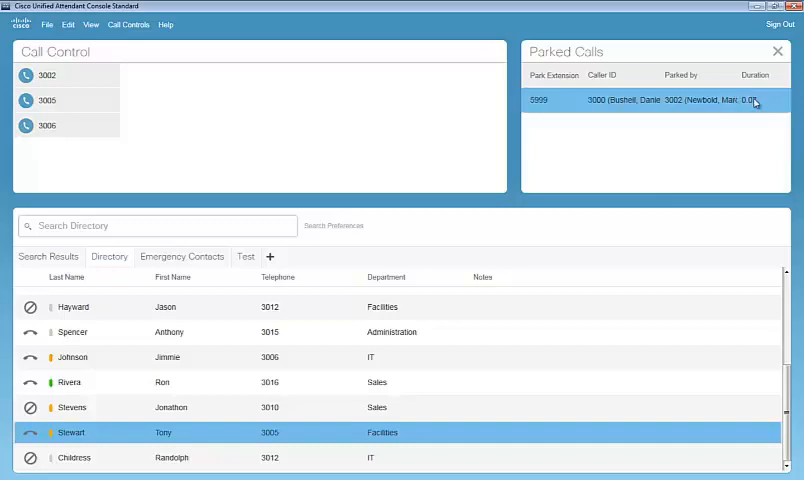
mouse_move(758, 104)
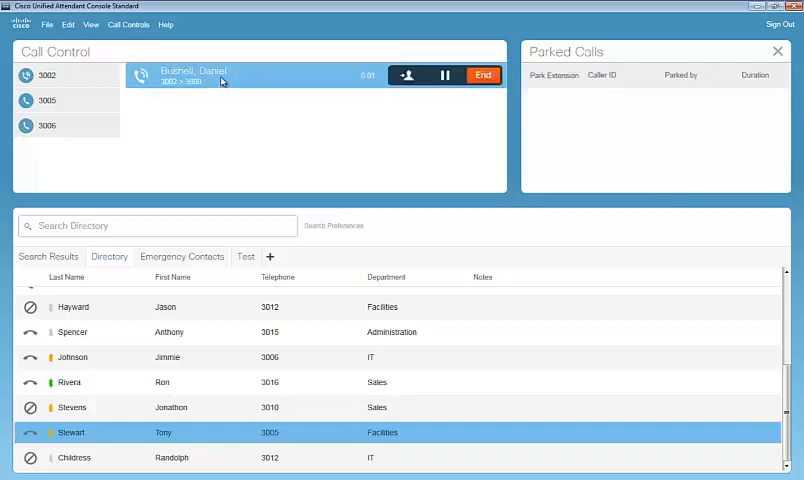
right_click(220, 80)
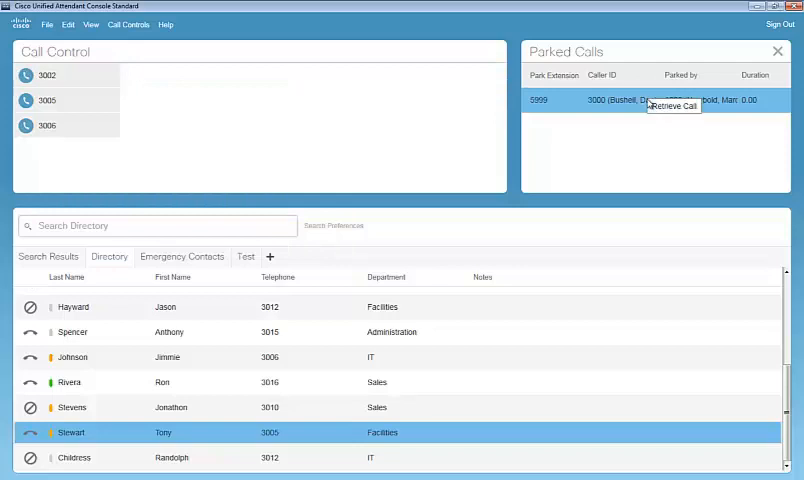
left_click(672, 108)
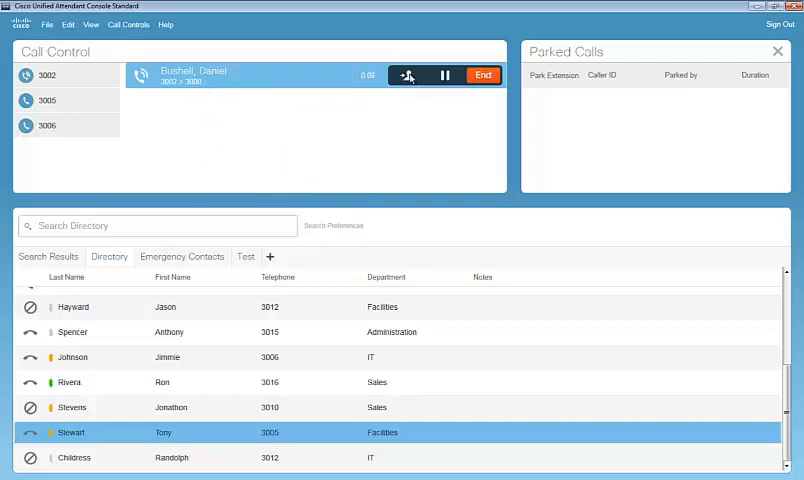
left_click(408, 76)
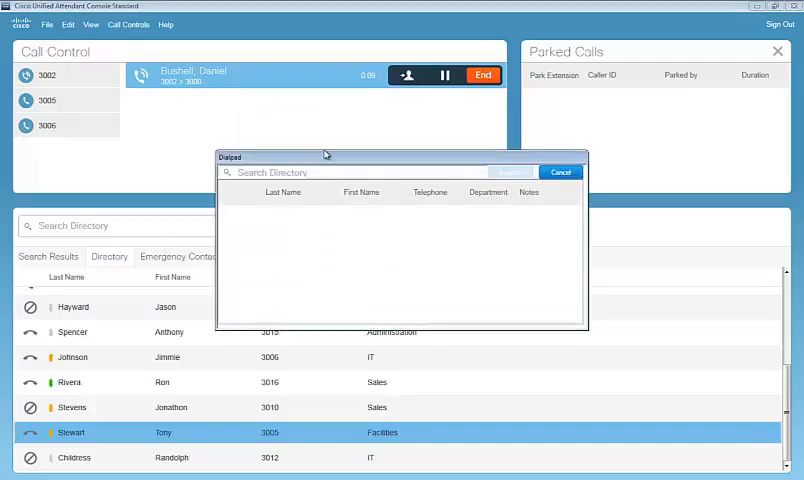
type("ca")
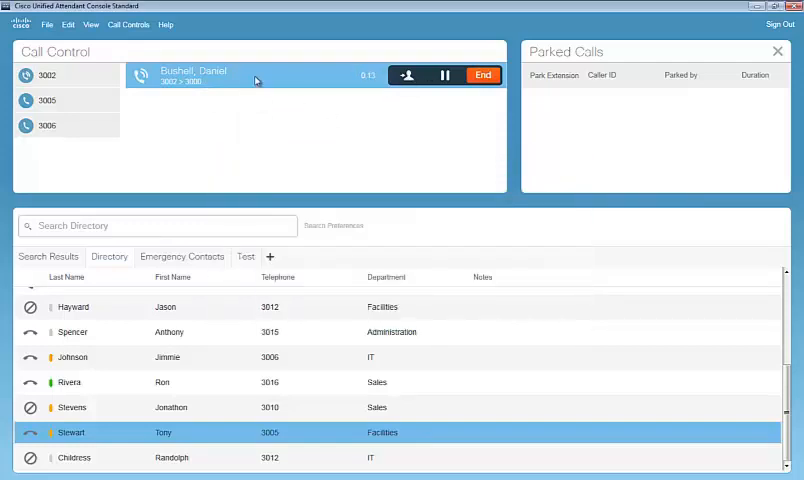
right_click(256, 80)
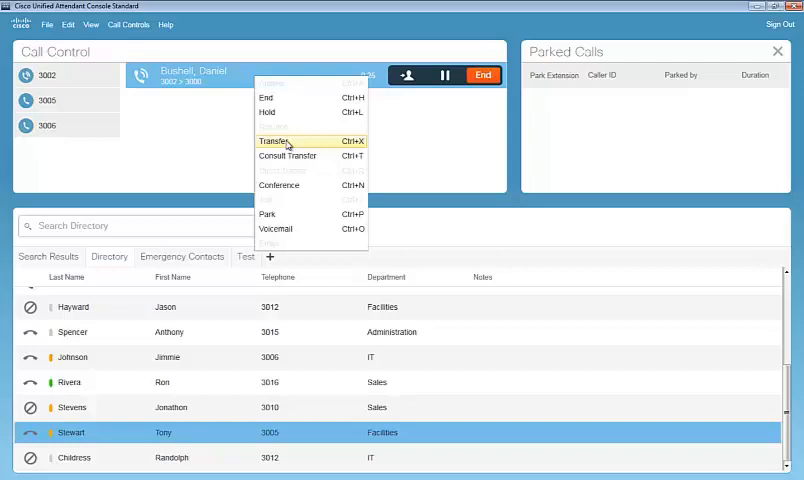
left_click(274, 140)
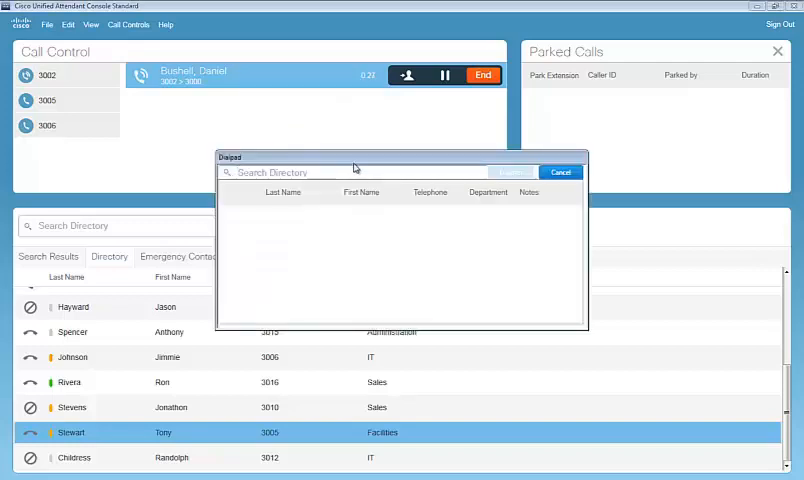
type("ca")
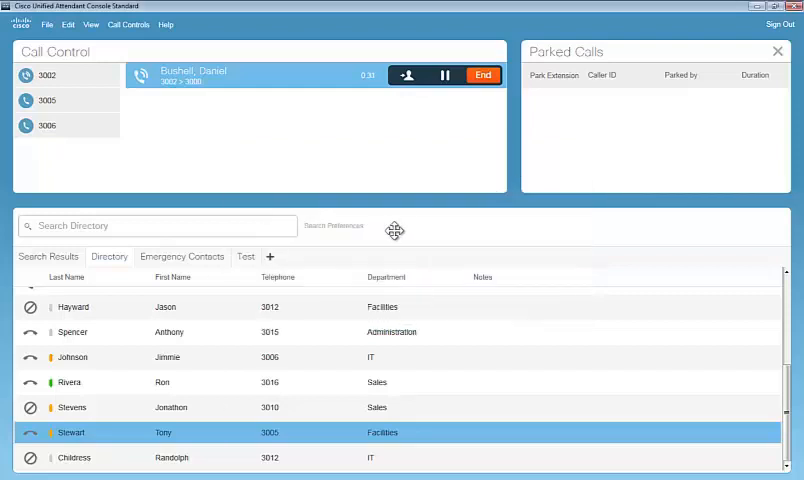
left_click(484, 76)
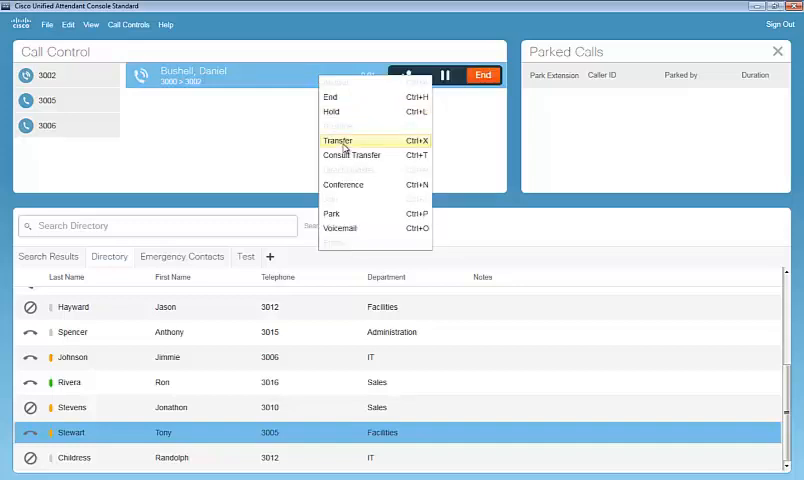
mouse_move(352, 156)
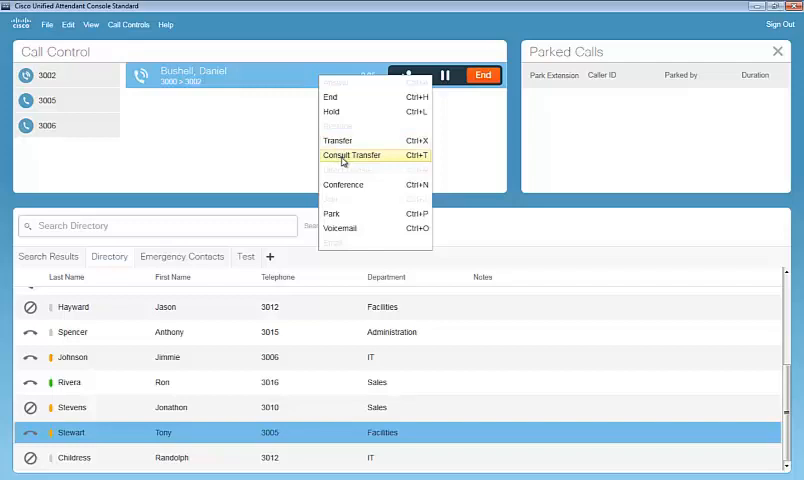
left_click(352, 156)
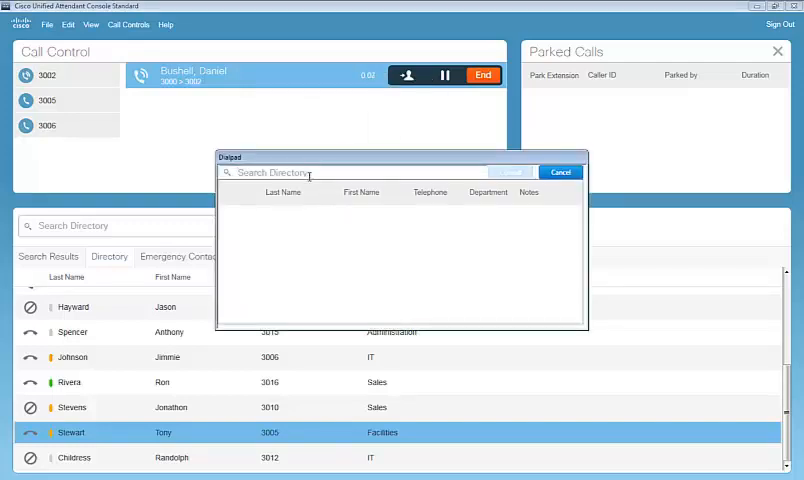
type("cal")
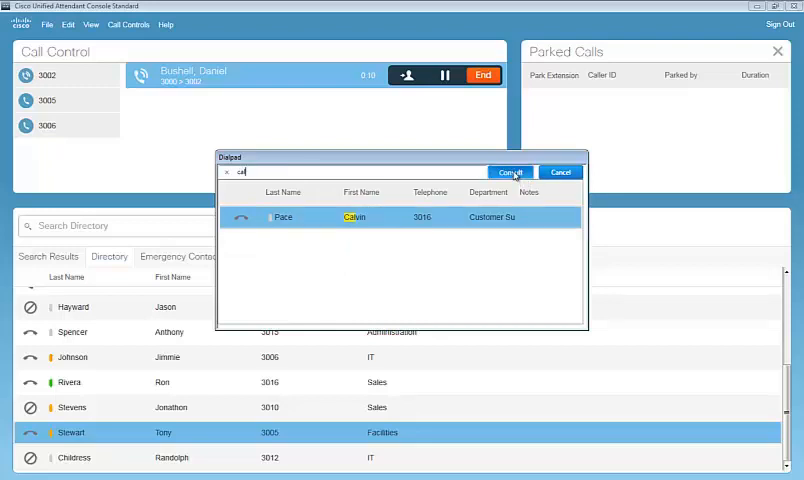
left_click(508, 172)
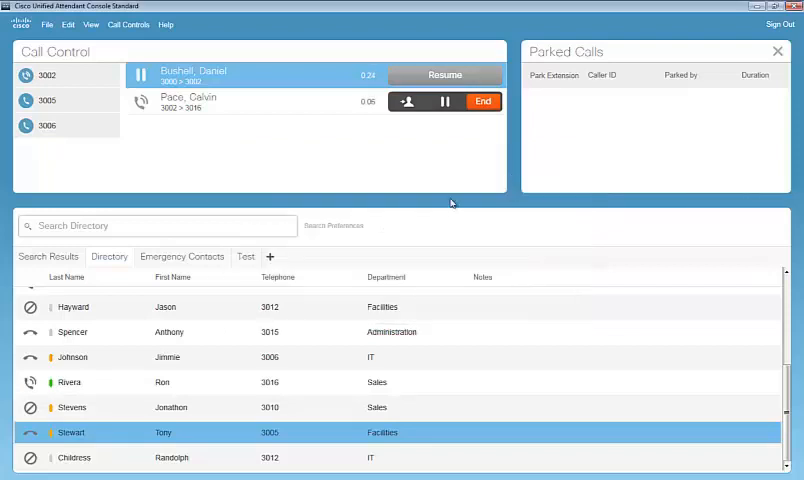
left_click(484, 100)
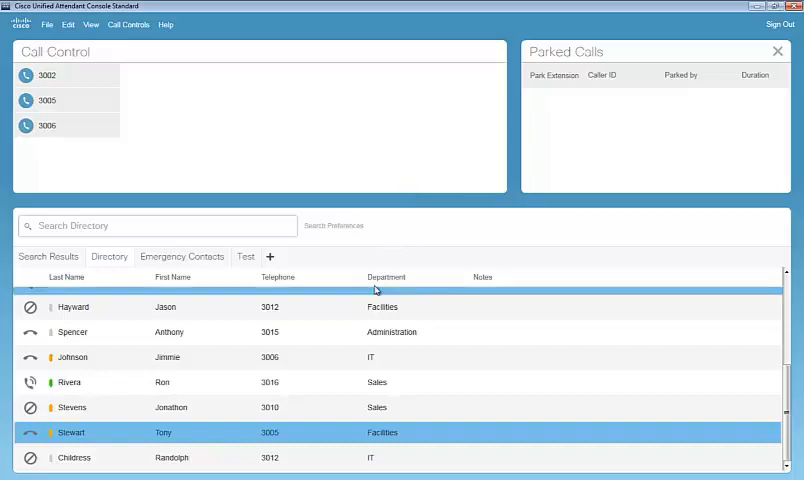
mouse_move(184, 140)
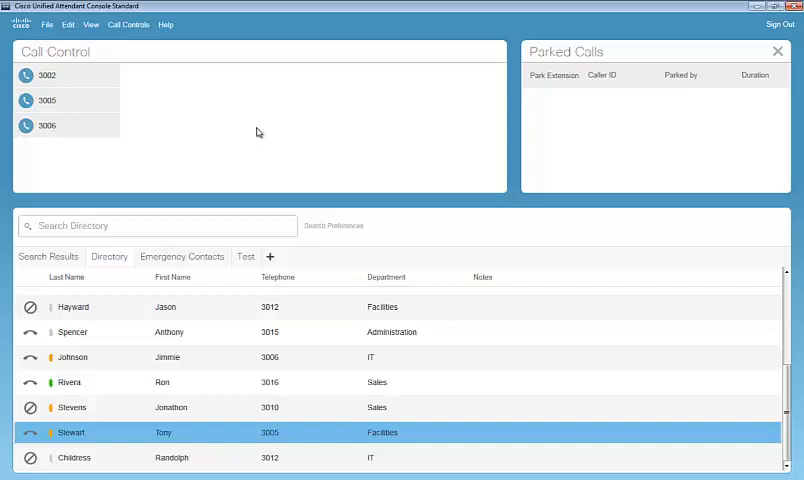
mouse_move(284, 114)
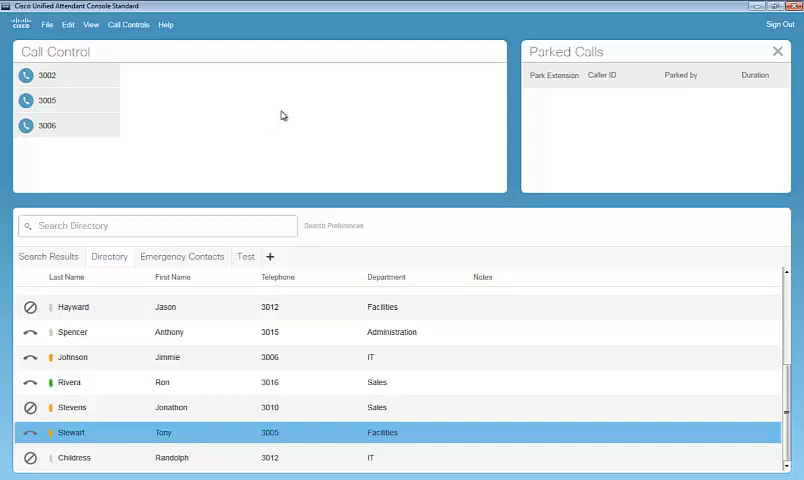
mouse_move(288, 112)
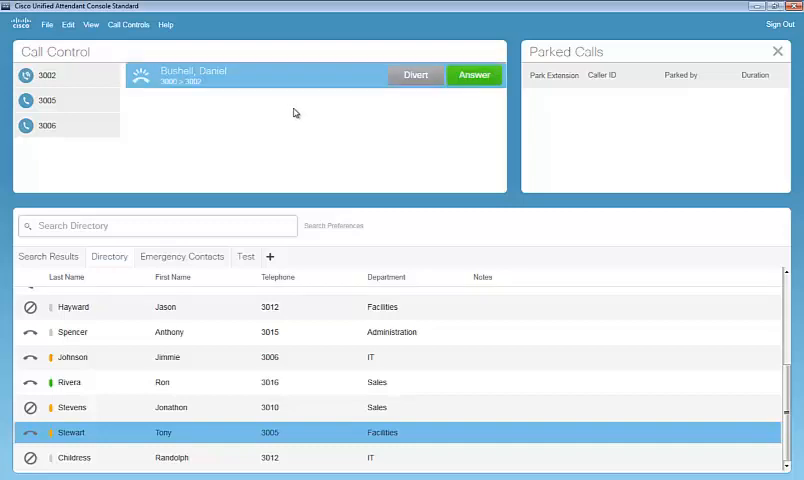
right_click(200, 80)
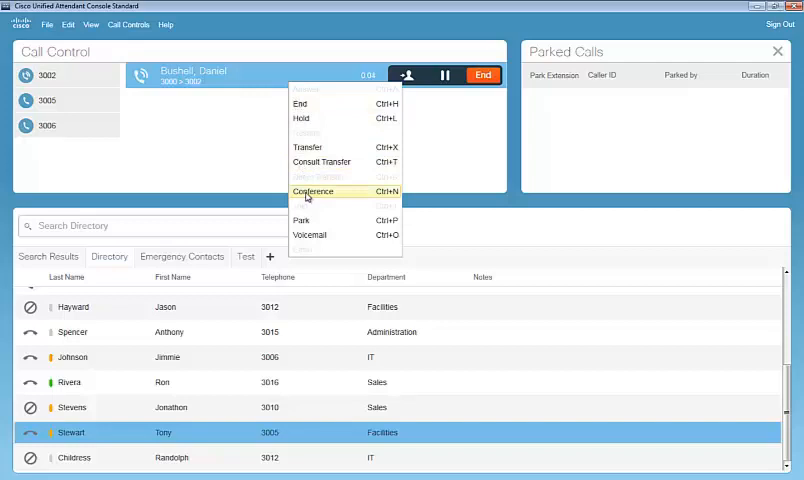
left_click(312, 192)
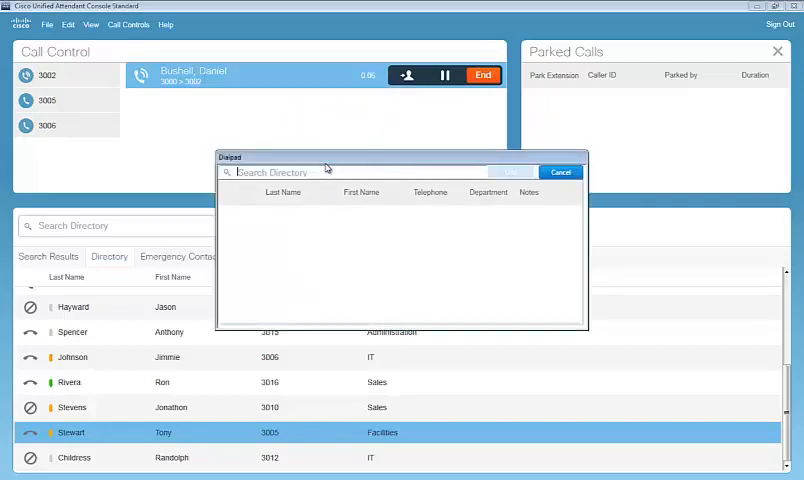
type("cal")
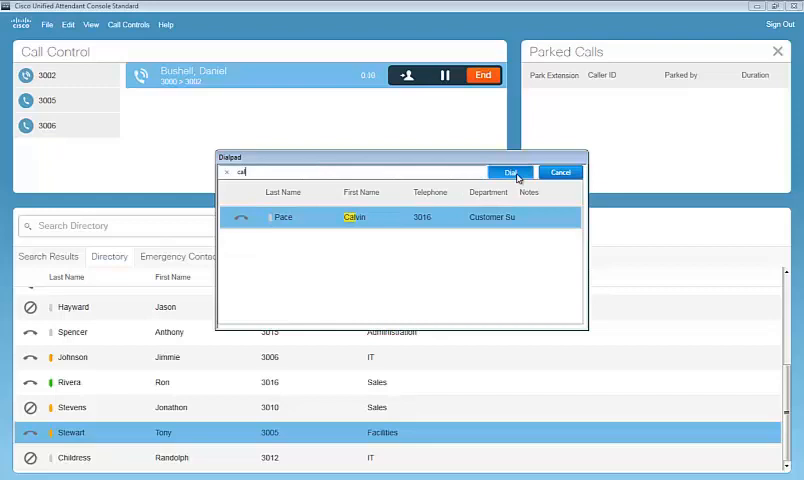
left_click(512, 172)
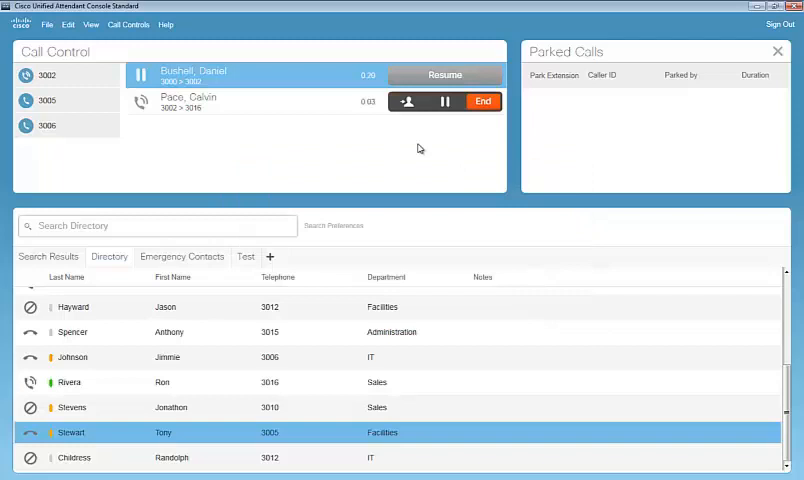
left_click(406, 100)
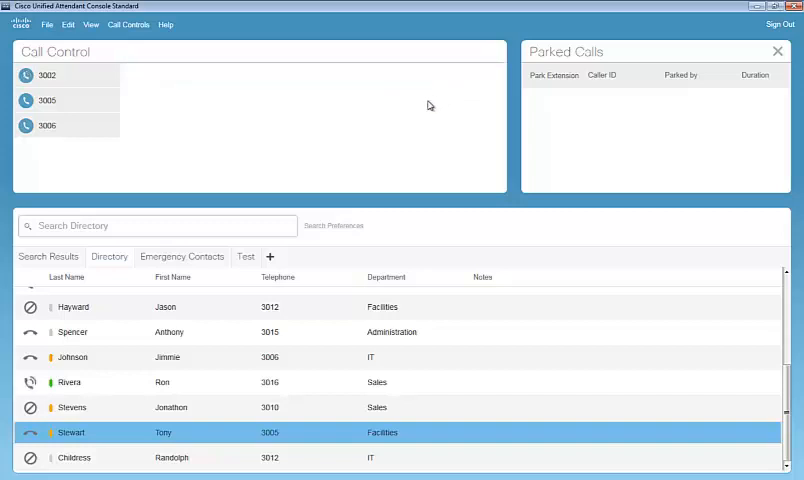
mouse_move(376, 160)
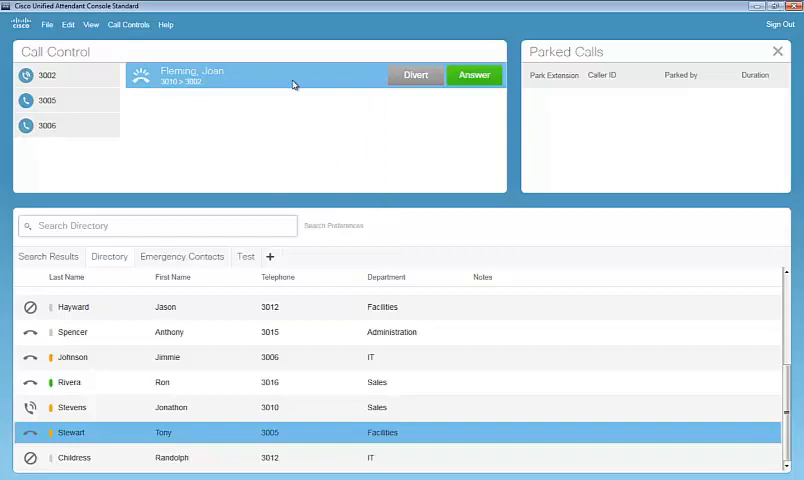
left_click(474, 76)
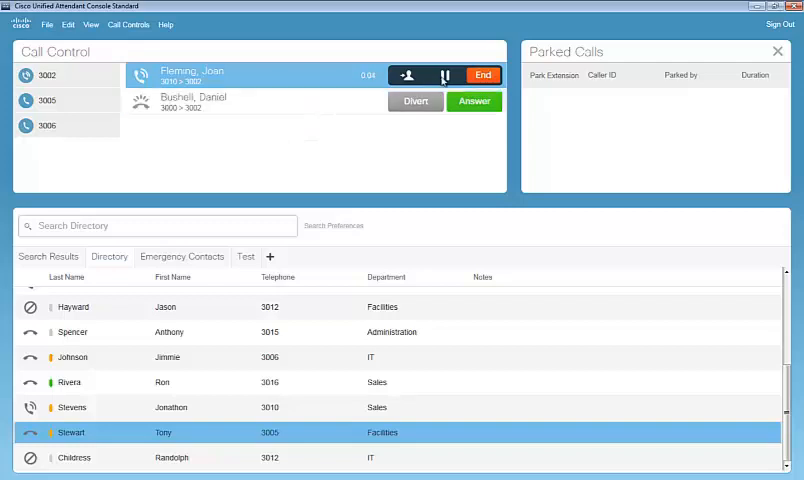
left_click(444, 76)
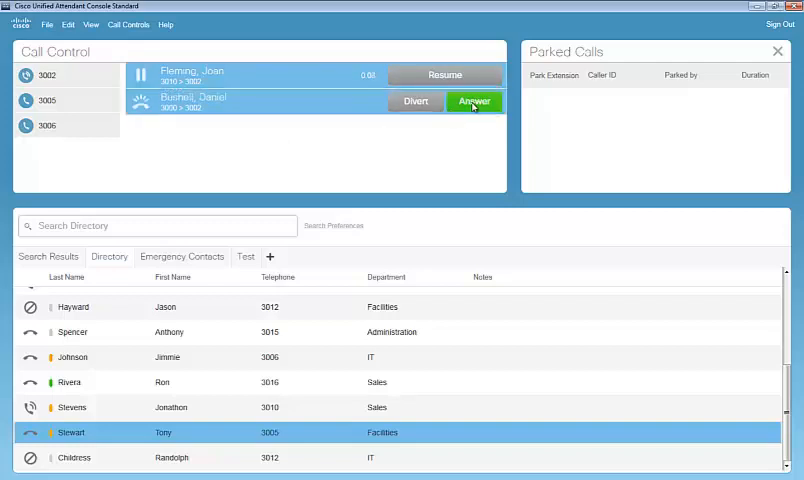
left_click(474, 100)
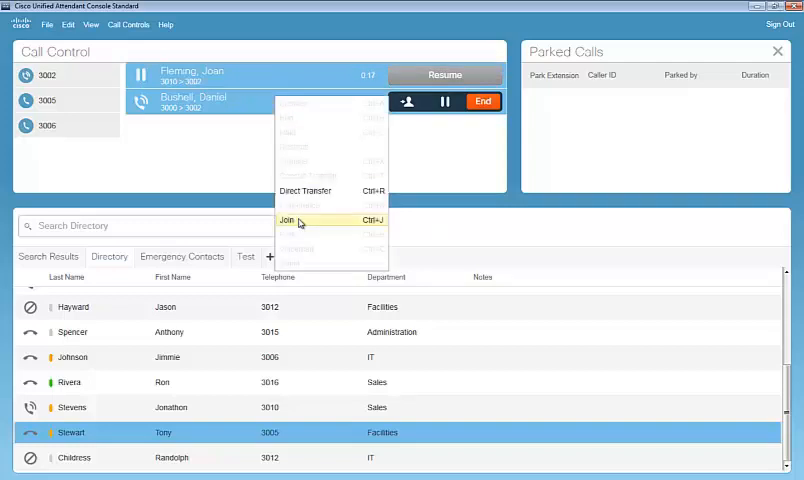
left_click(288, 220)
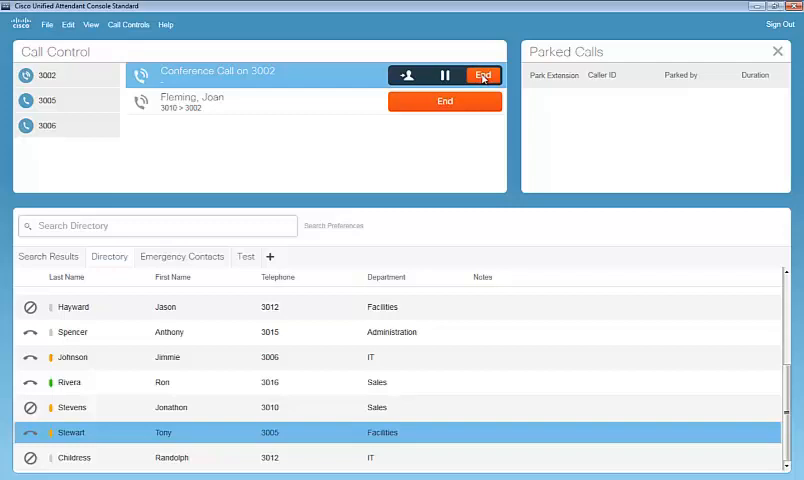
left_click(484, 76)
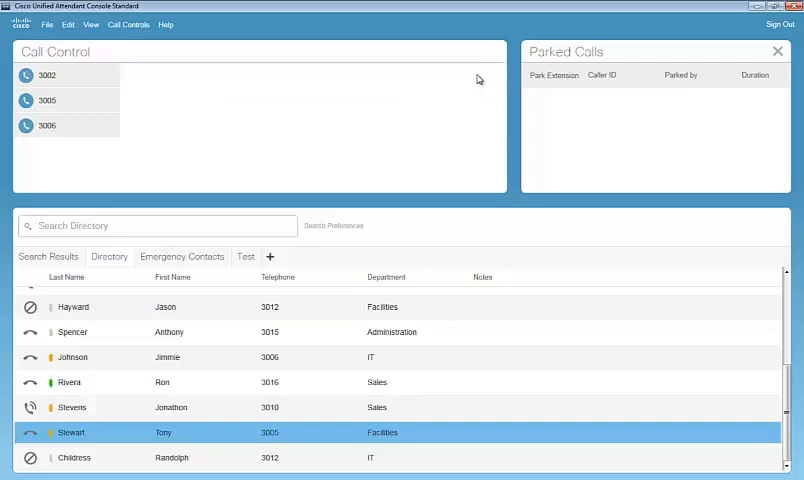
mouse_move(452, 100)
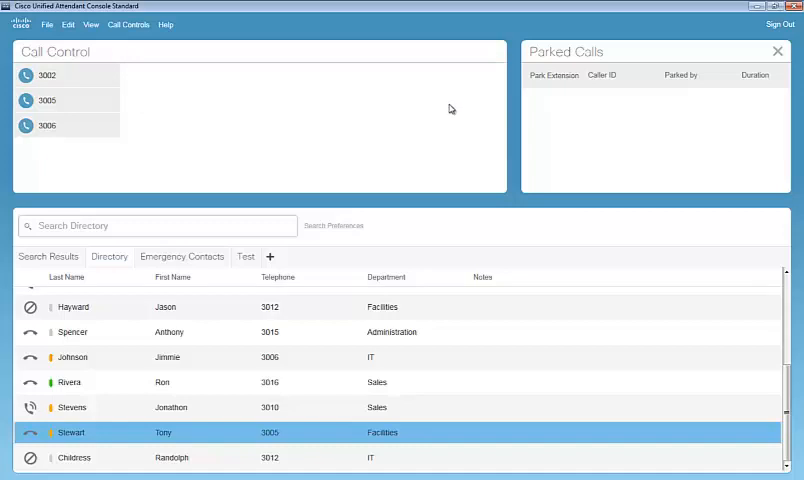
mouse_move(452, 112)
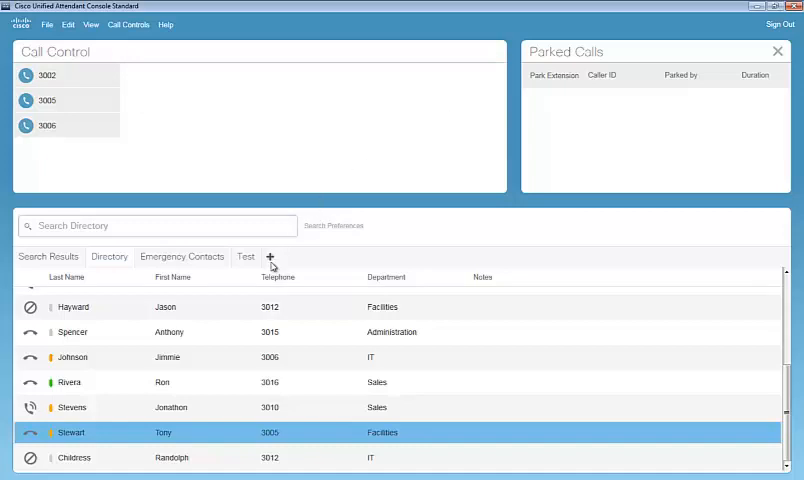
mouse_move(268, 256)
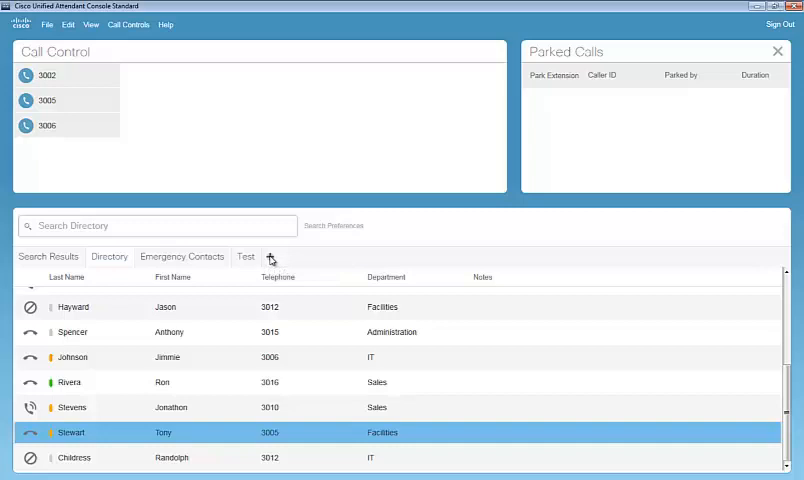
Create a new directory group named 'MY Group' from the + tab and save it.
left_click(270, 256)
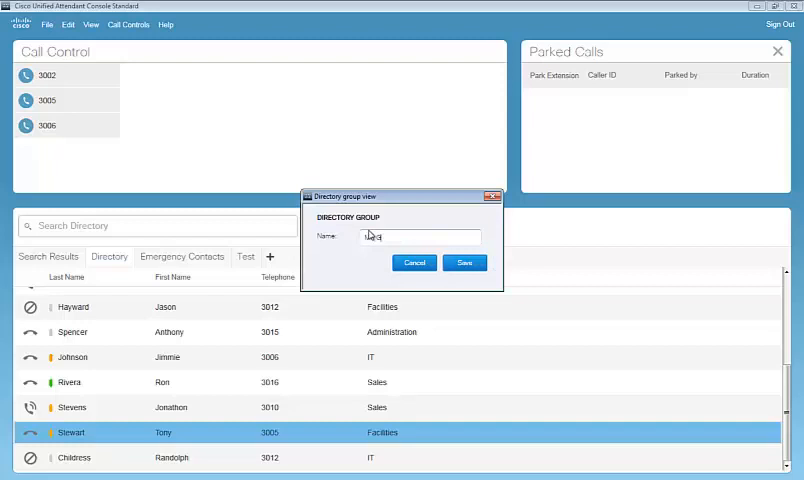
type("MY Group")
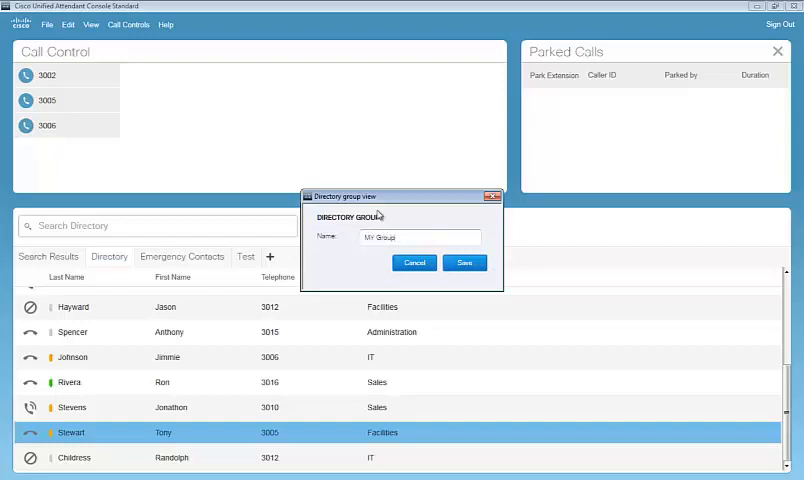
left_click(464, 262)
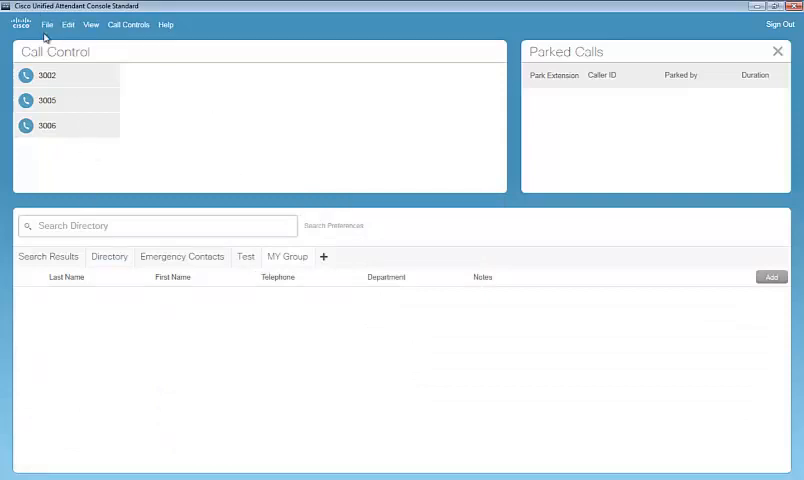
Start Import contacts from the File menu with MY Group as the destination directory group.
left_click(48, 24)
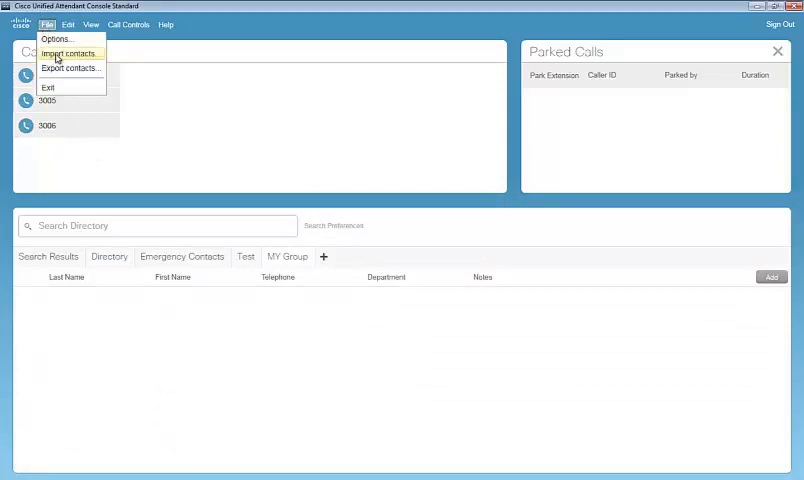
left_click(68, 52)
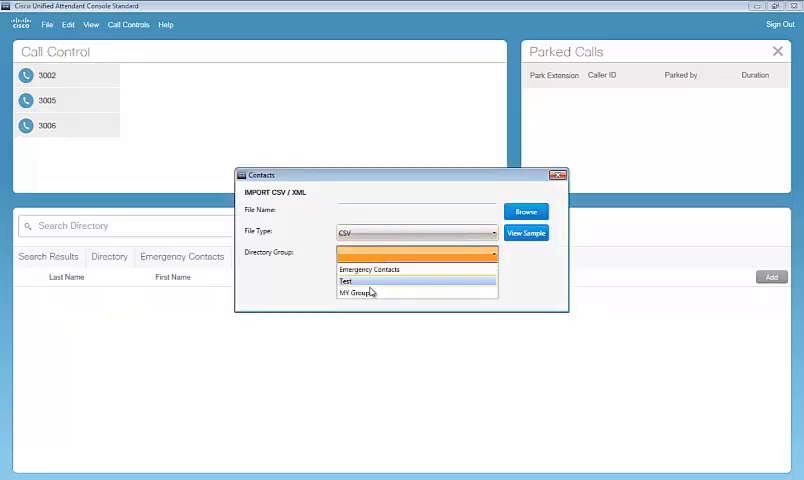
left_click(358, 292)
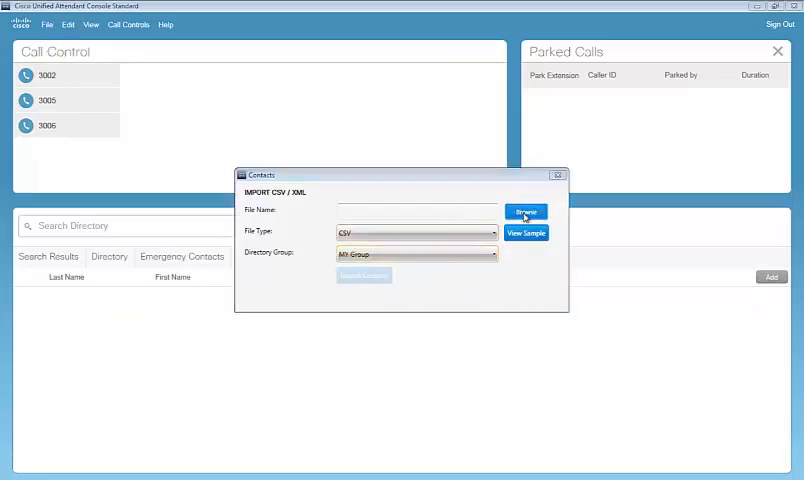
Select Speed Dial 2.csv, import its contacts into MY Group, and close the import window.
left_click(524, 212)
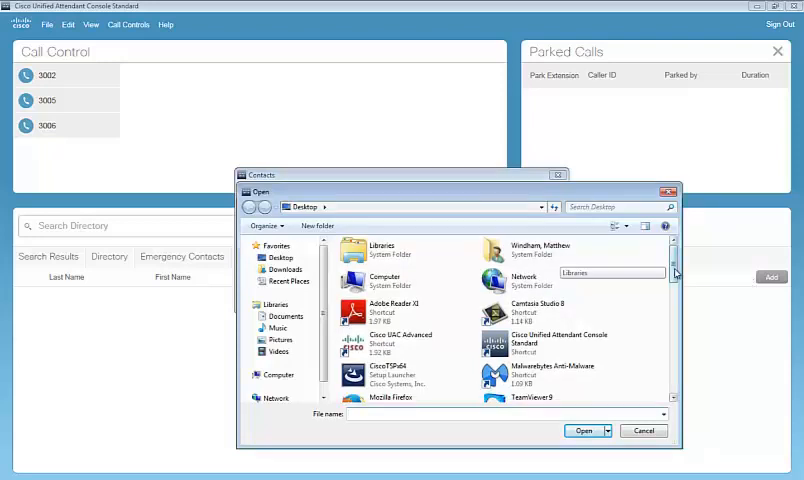
scroll("down", 3)
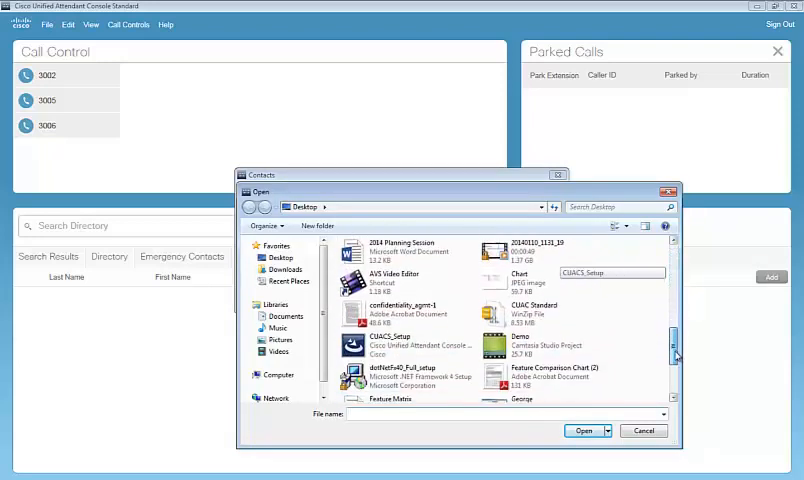
scroll("down", 3)
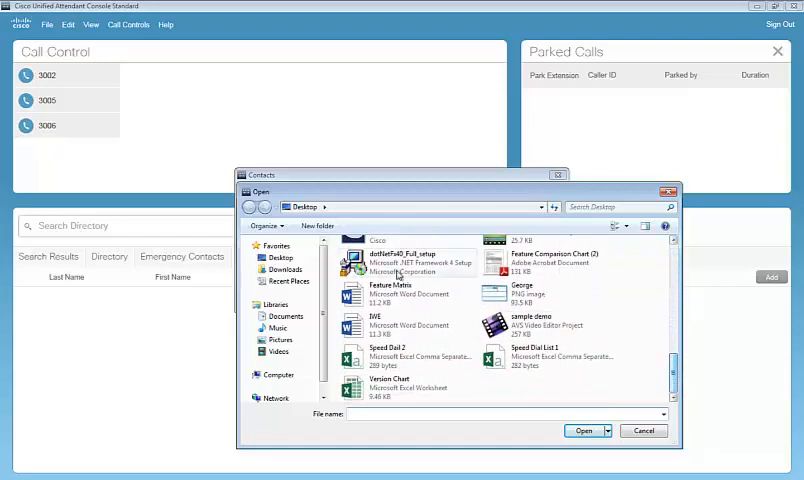
left_click(402, 352)
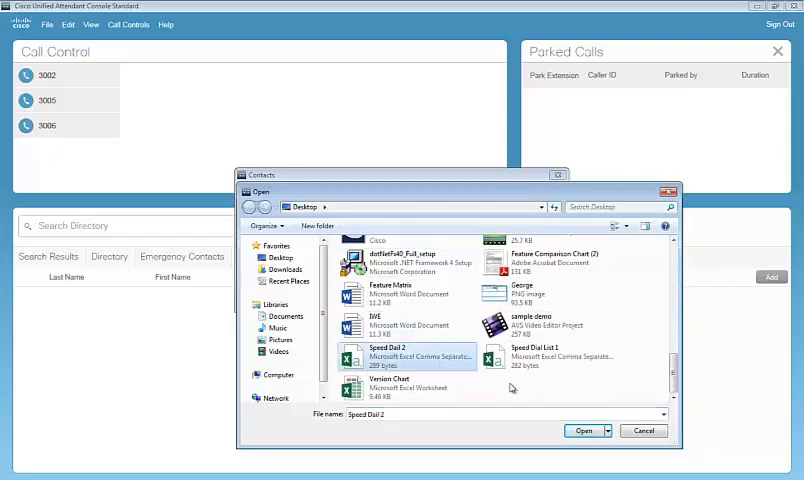
left_click(584, 430)
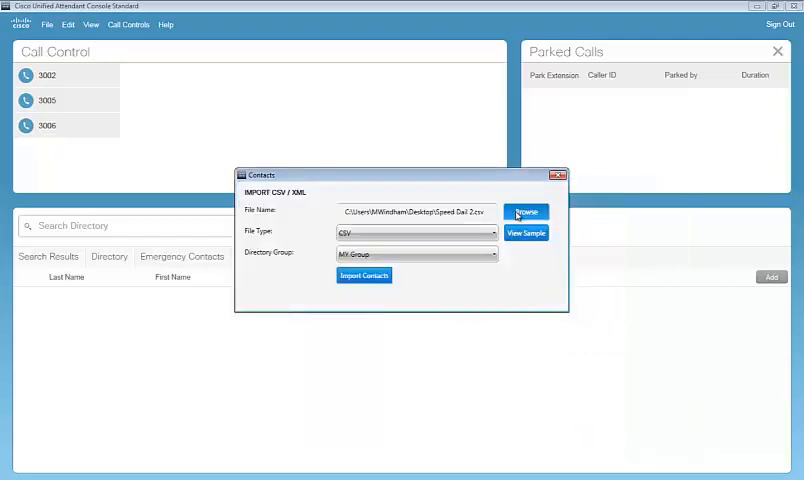
left_click(364, 276)
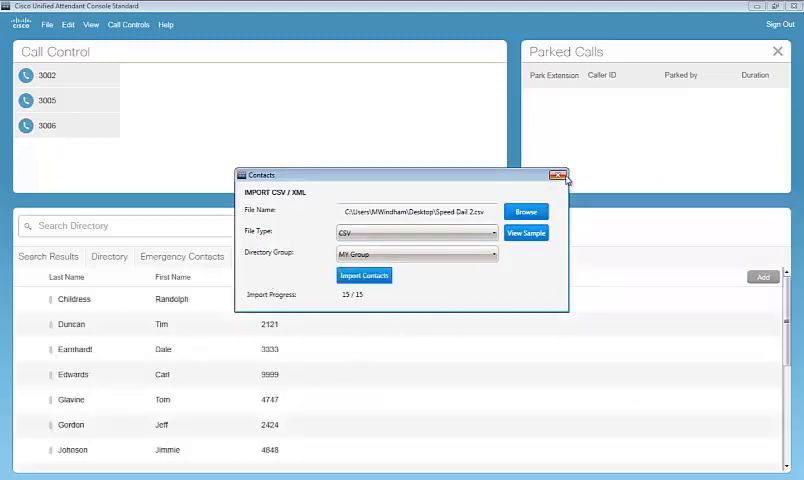
mouse_move(558, 176)
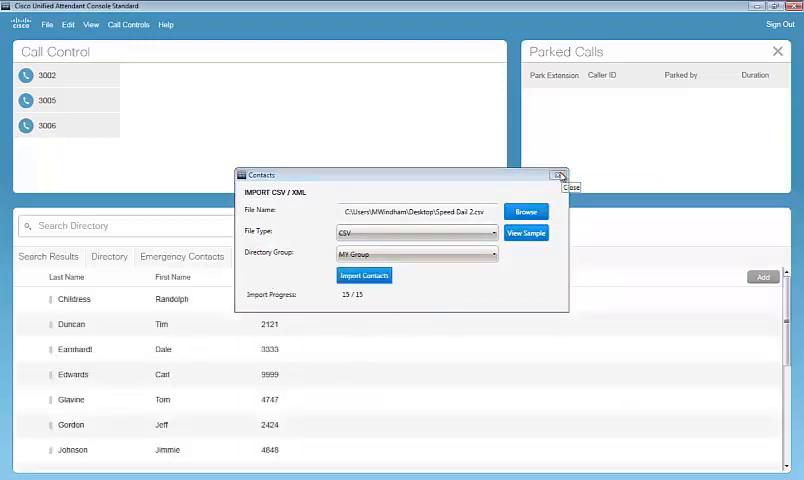
left_click(558, 176)
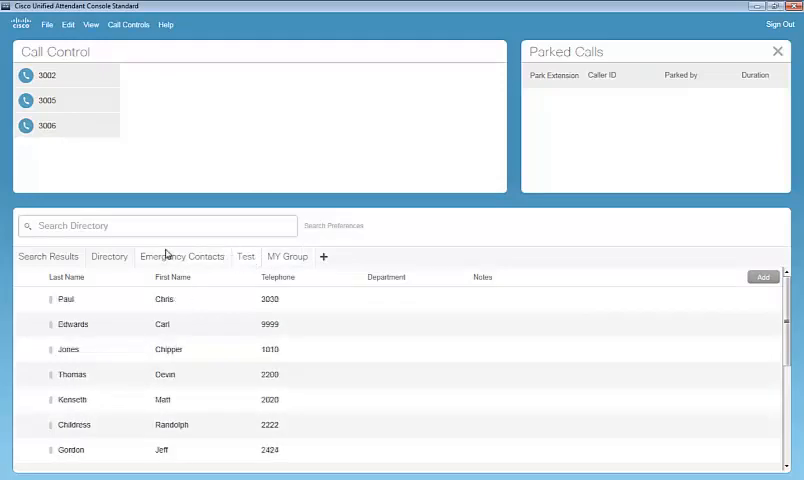
Browse the Emergency Contacts and Text group tabs, then return to the main Directory listing.
left_click(246, 256)
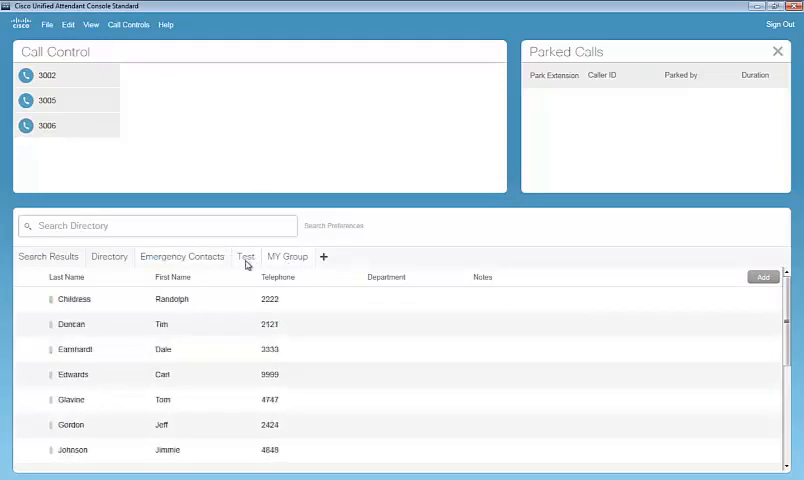
left_click(180, 256)
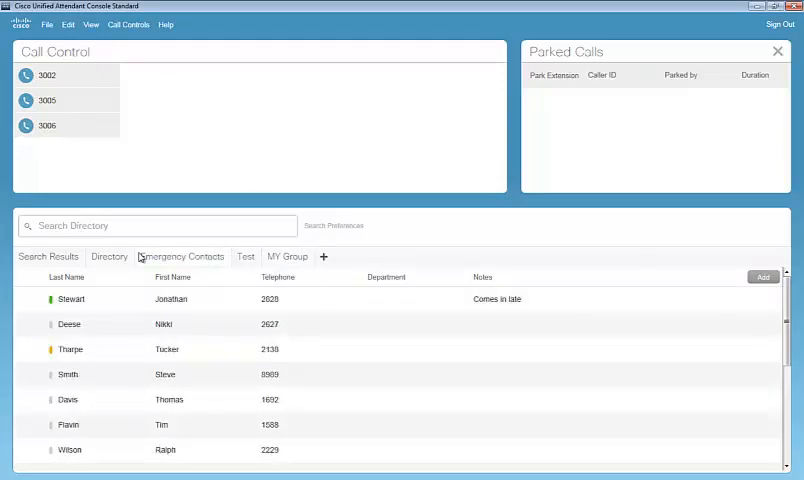
left_click(108, 256)
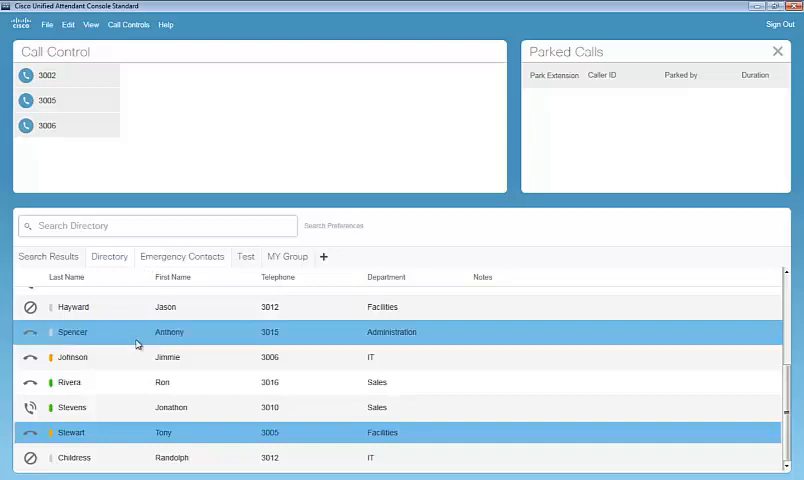
scroll("down", 3)
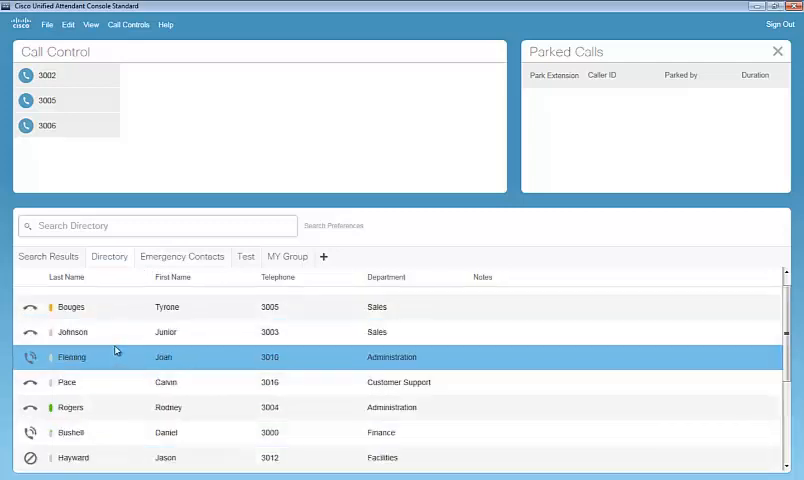